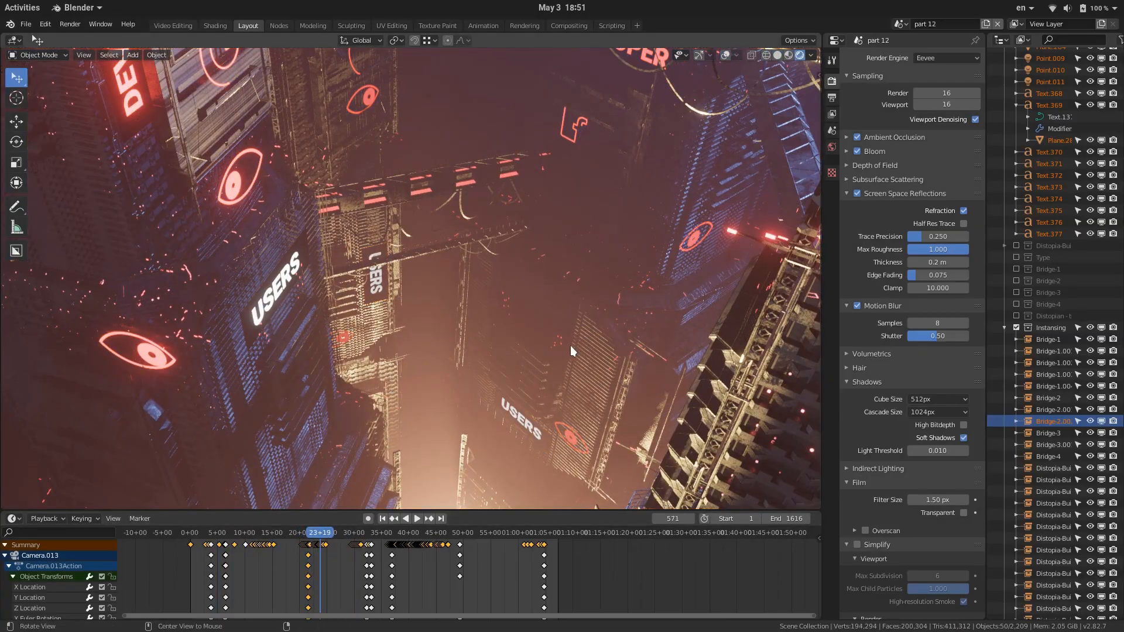
- Zoom in on the top of the building and preview it in Rendered shading
left_click_drag(573, 351, 598, 287)
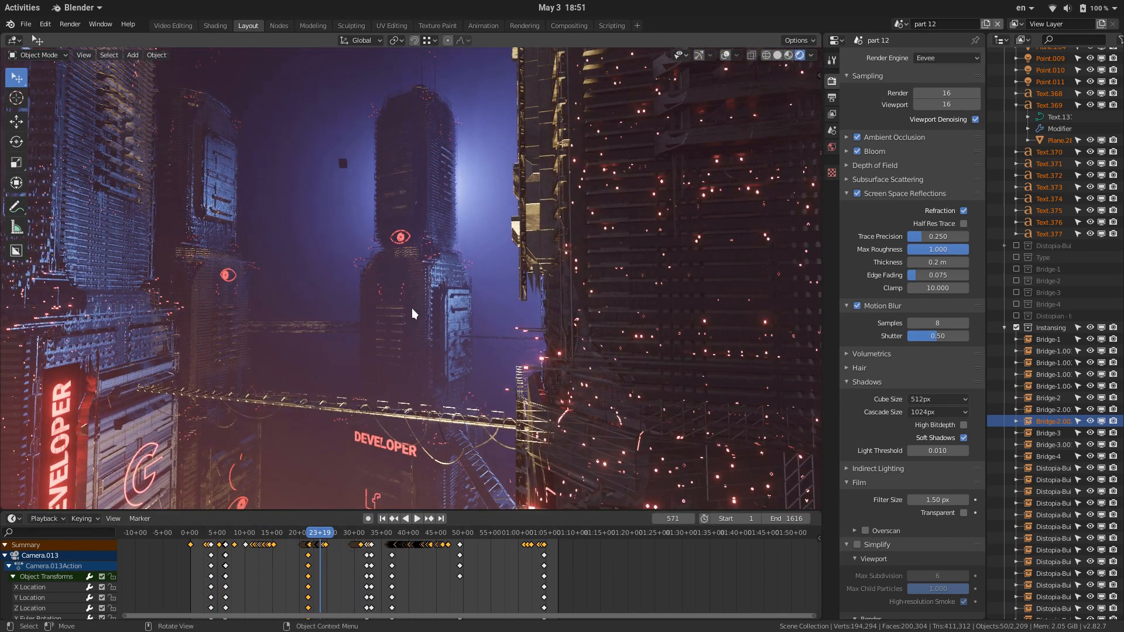
mouse_move(380, 326)
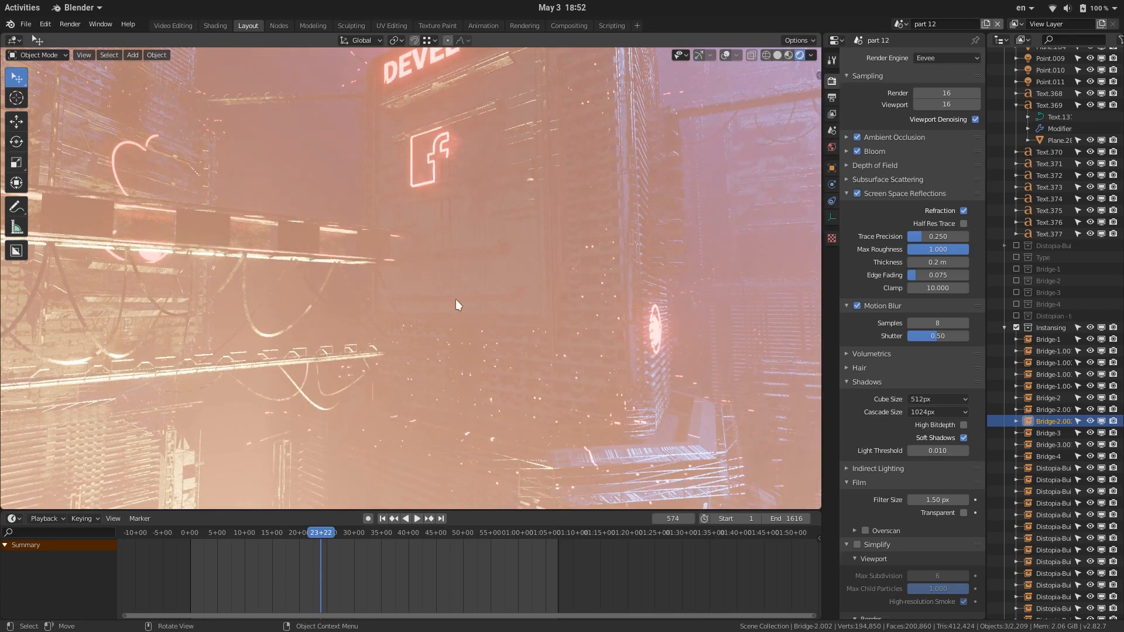
left_click_drag(459, 305, 463, 279)
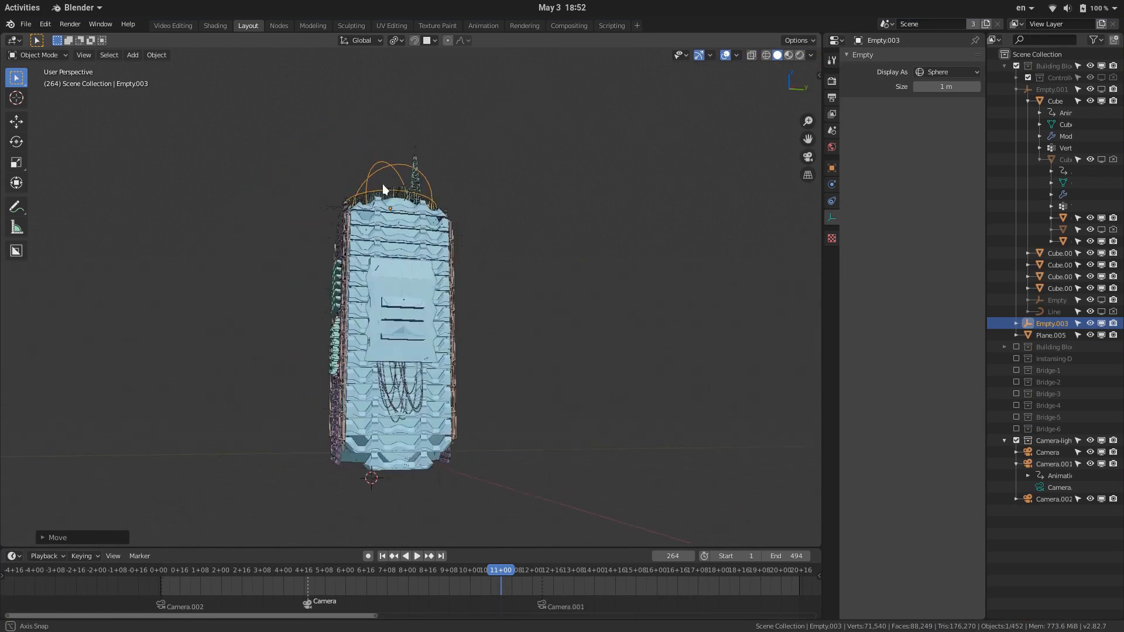
left_click_drag(387, 287, 445, 244)
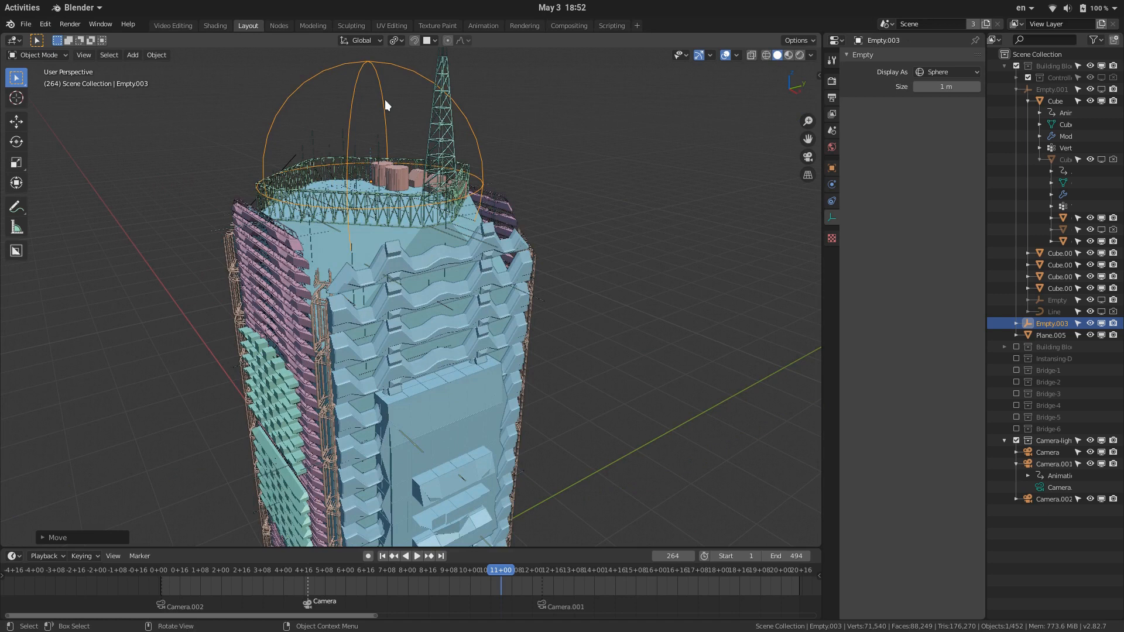
left_click(1059, 265)
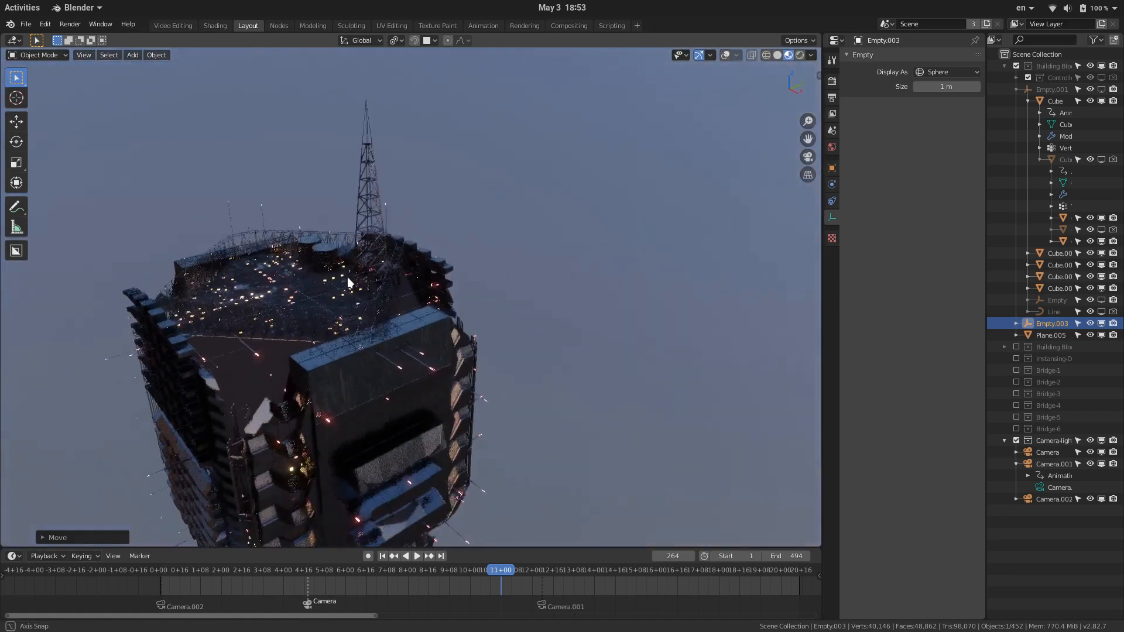
- Rotate Empty.003 around the global X axis to tilt the tower, then orbit to inspect
left_click_drag(348, 287, 441, 200)
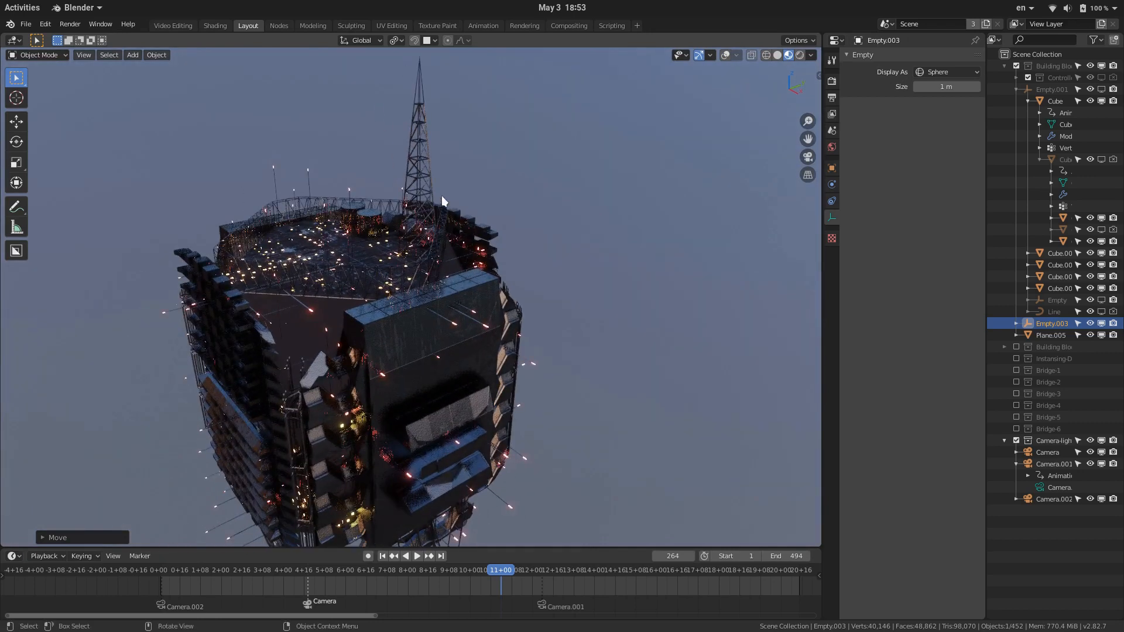
key("g")
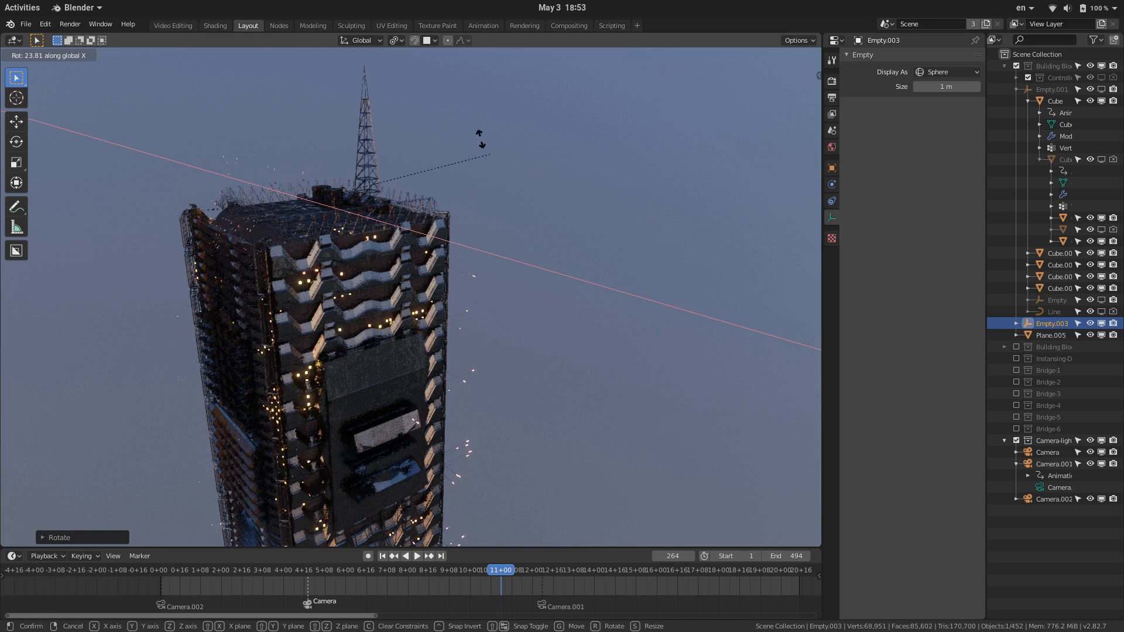
left_click_drag(480, 140, 426, 59)
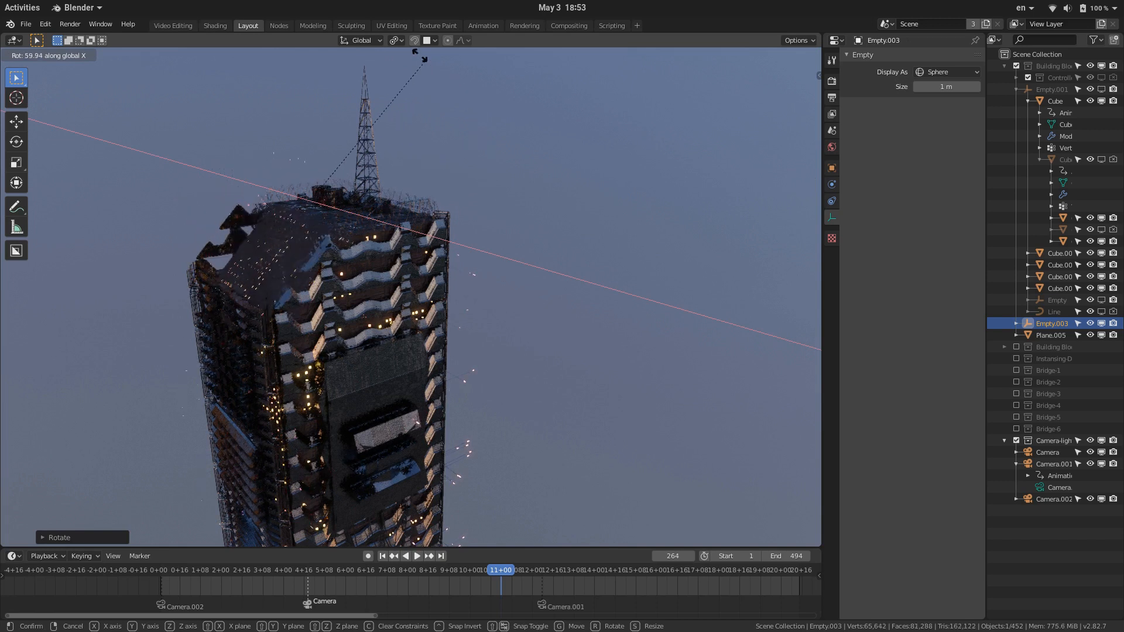
left_click(484, 343)
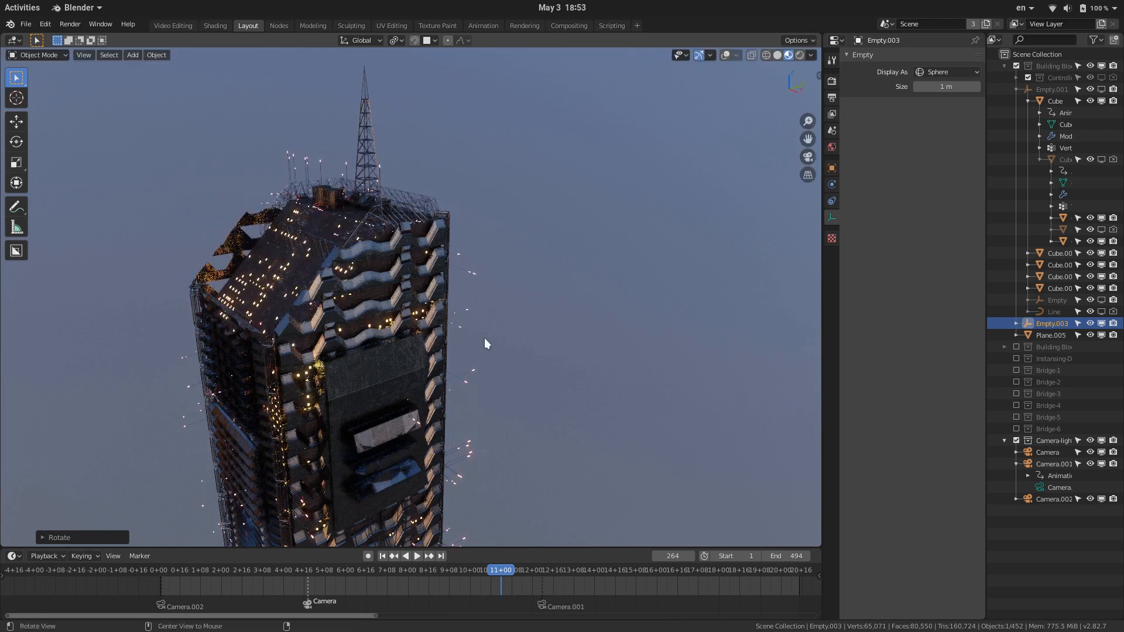
left_click_drag(485, 344, 536, 170)
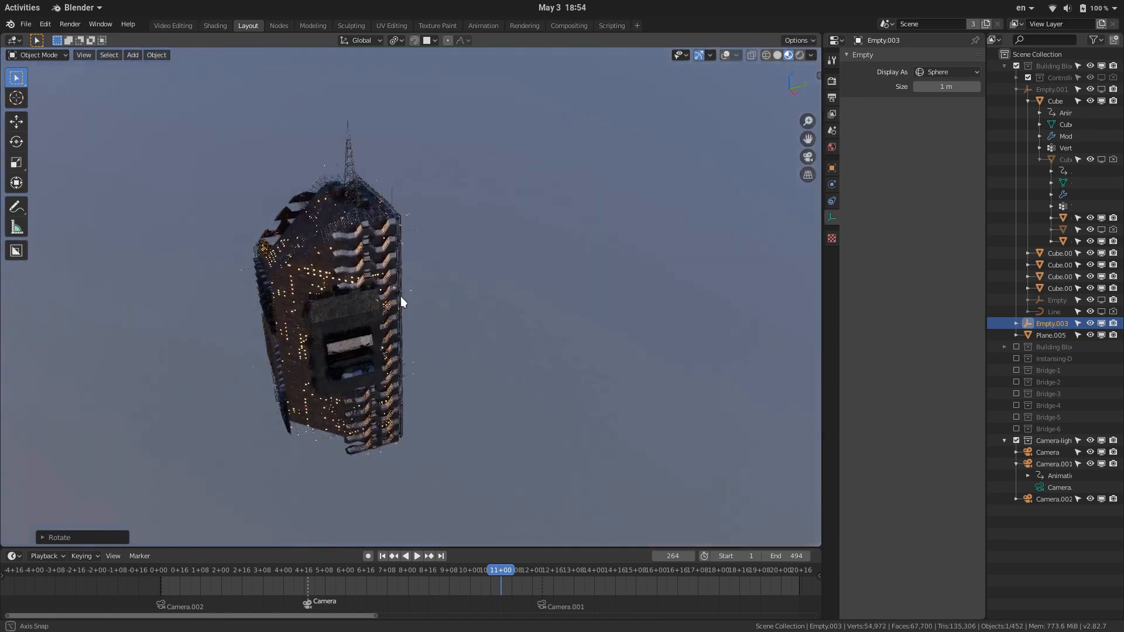
left_click_drag(401, 301, 545, 247)
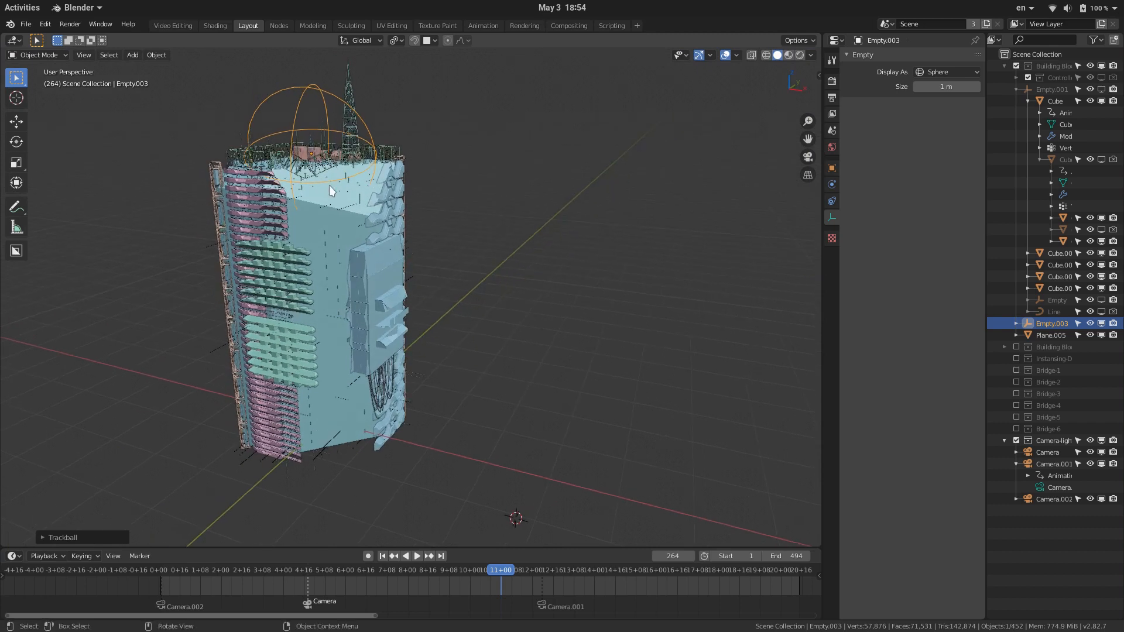
- Select Wire1 and adjust its curve control points in Edit Mode from top view
left_click(1054, 100)
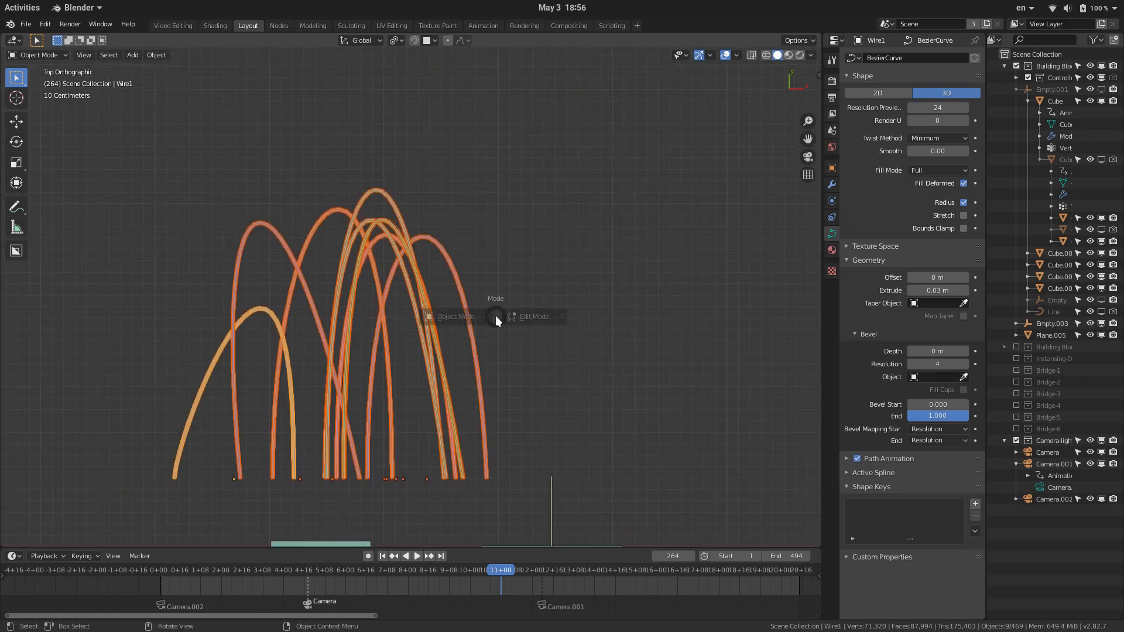
left_click(532, 317)
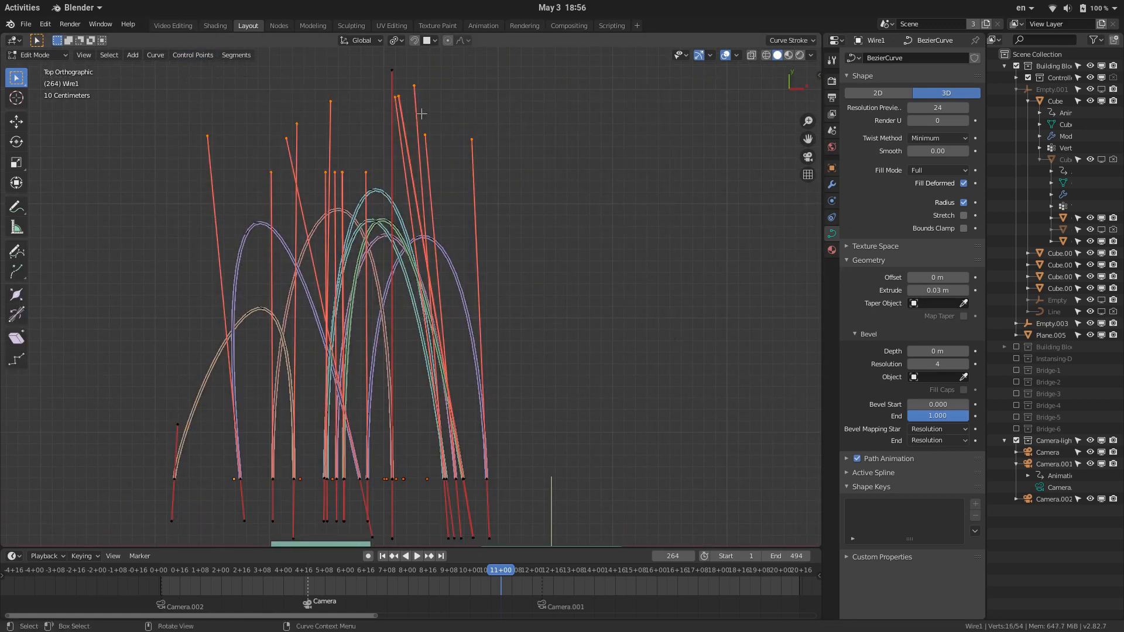
left_click_drag(348, 44, 423, 113)
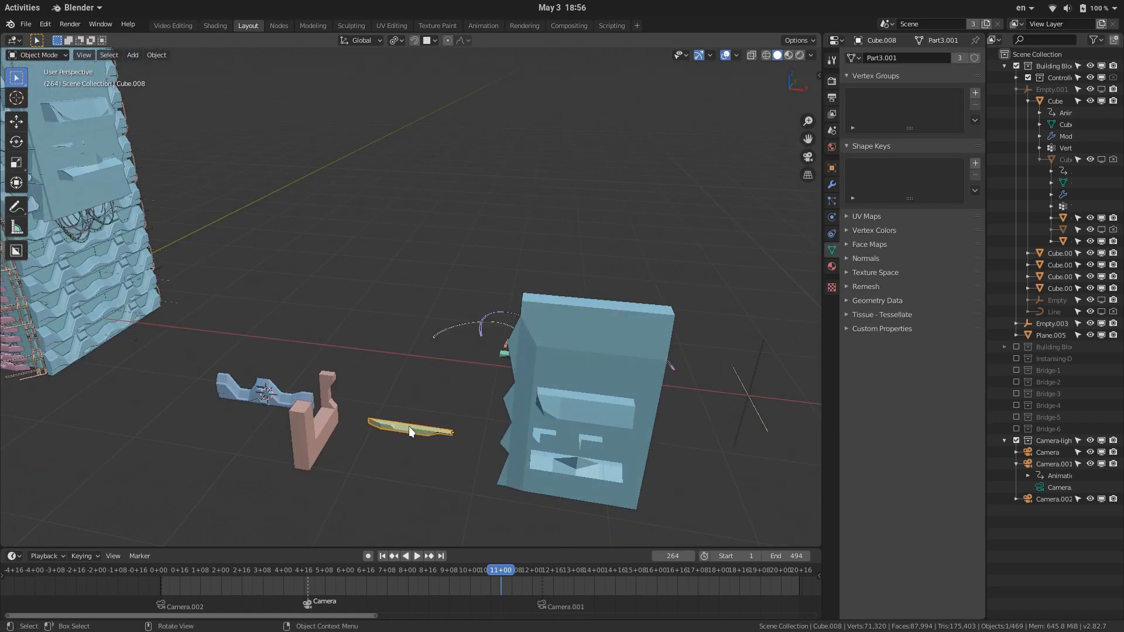
- Inspect the mesh of balcony piece Cube.008 in Edit Mode, then return to Object Mode
key("Tab")
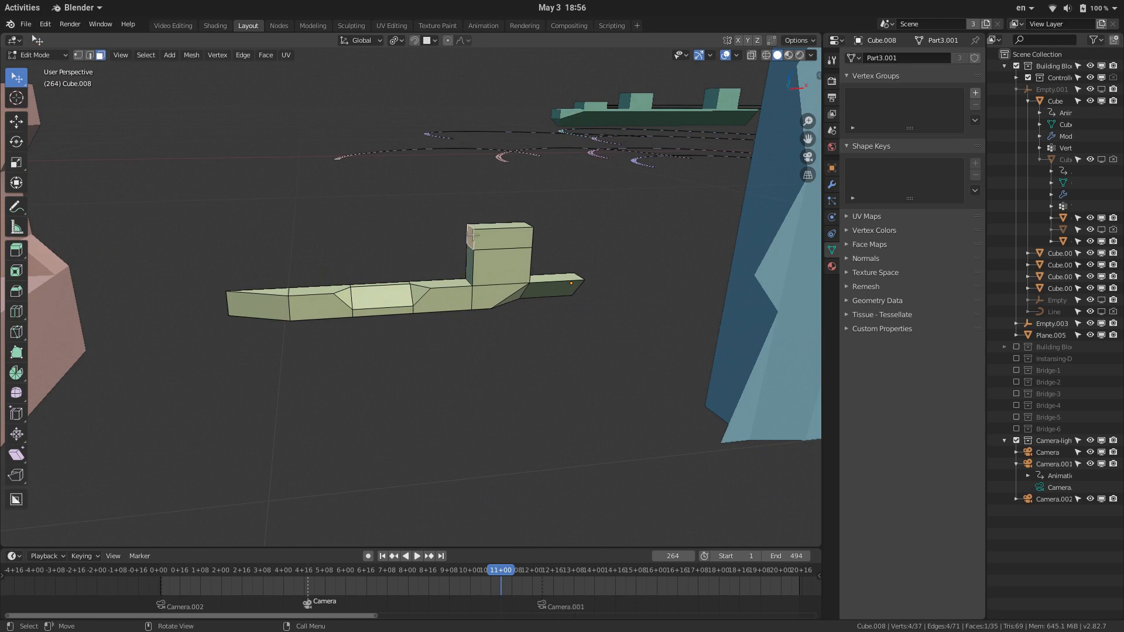
key("Tab")
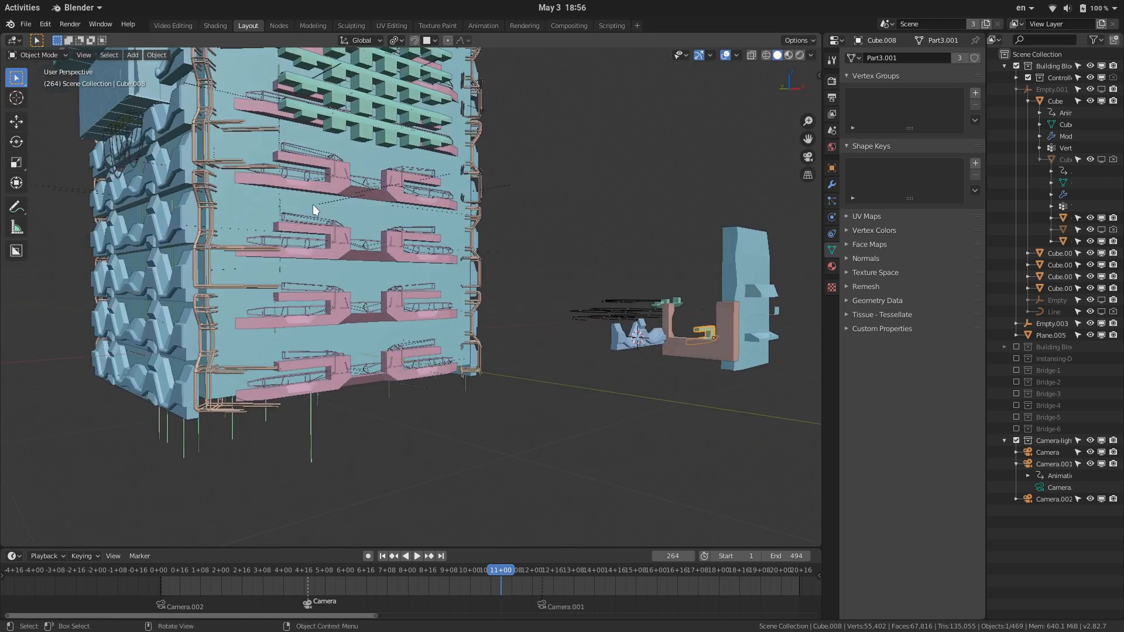
mouse_move(364, 205)
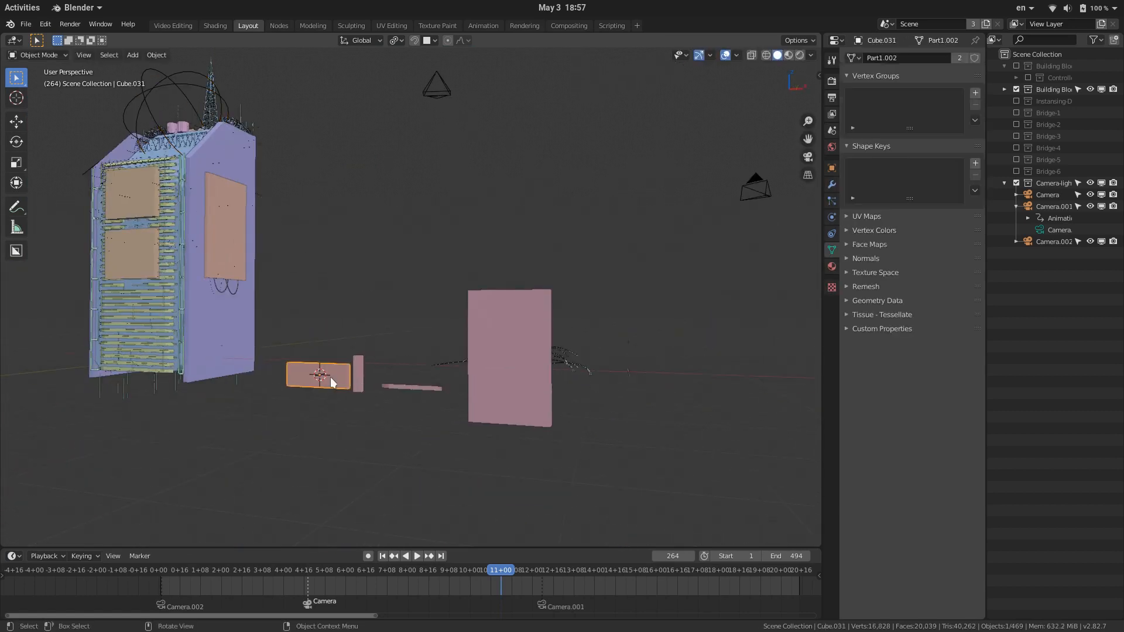
- Bevel an edge of facade piece Cube.031 with a 0.0553 m offset
key("Tab")
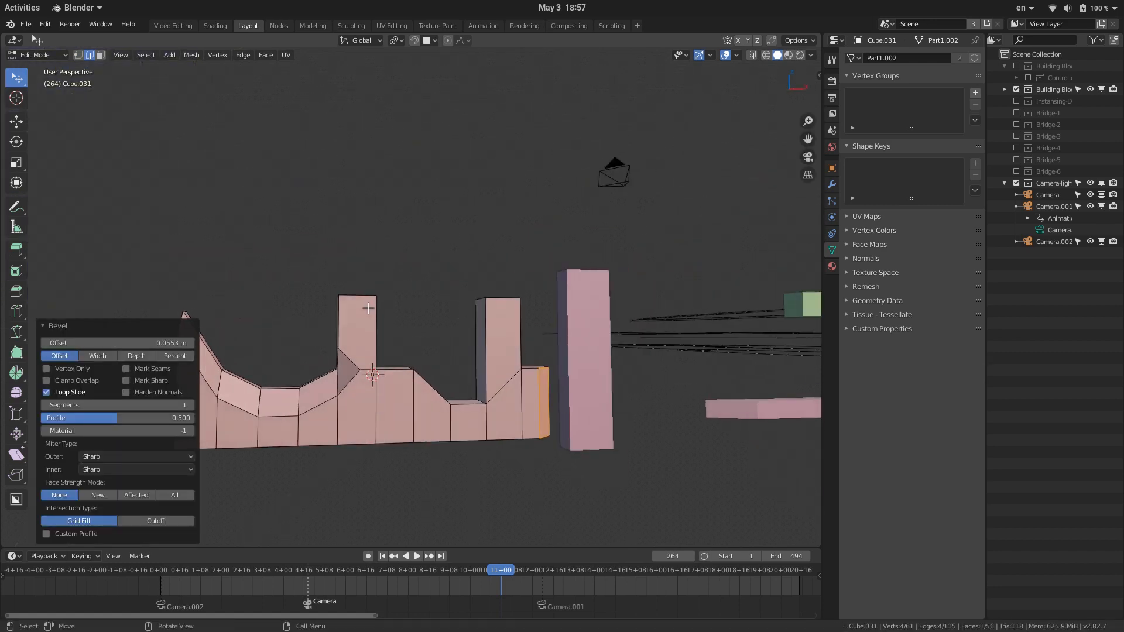
key("Tab")
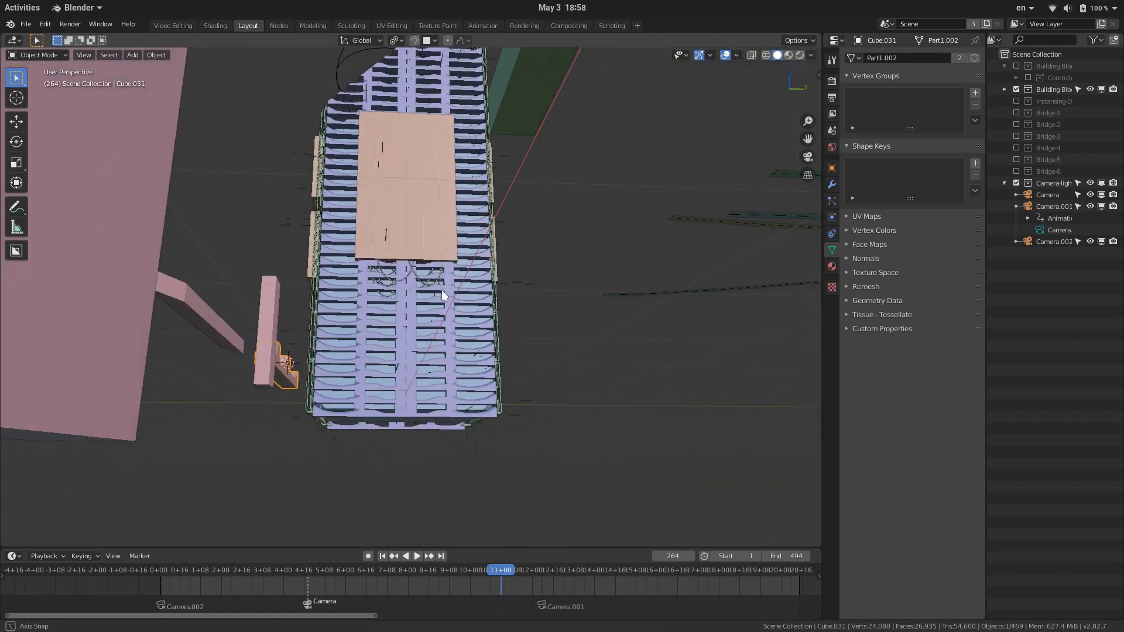
- Extrude faces of grid panel Cube.034 into ledges, window boxes and a thicker base
key("s")
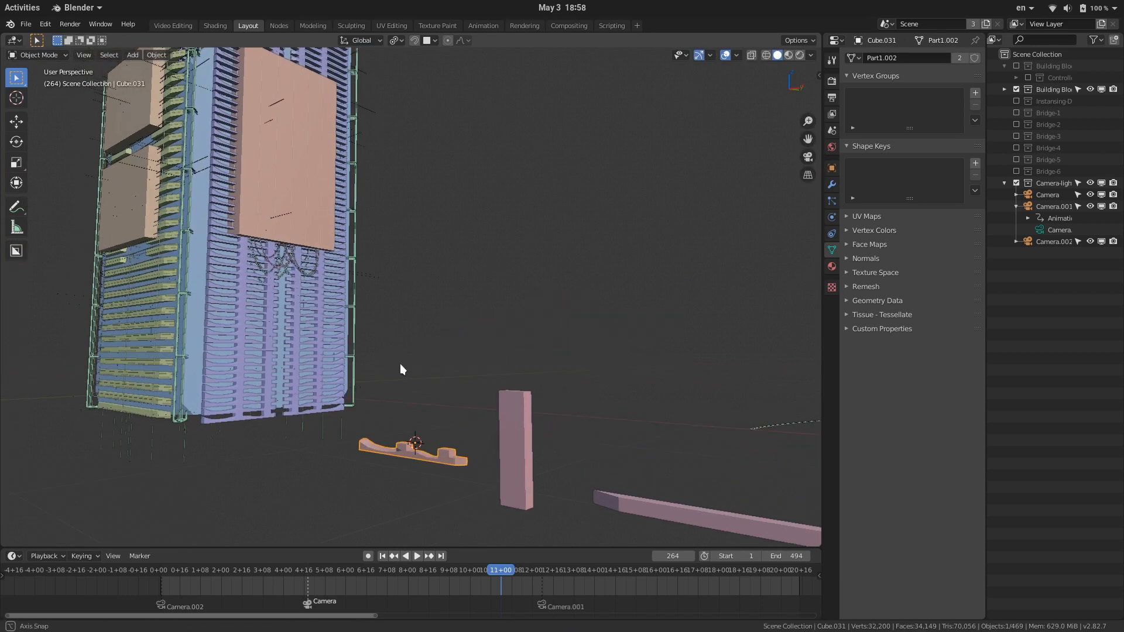
left_click_drag(401, 369, 297, 430)
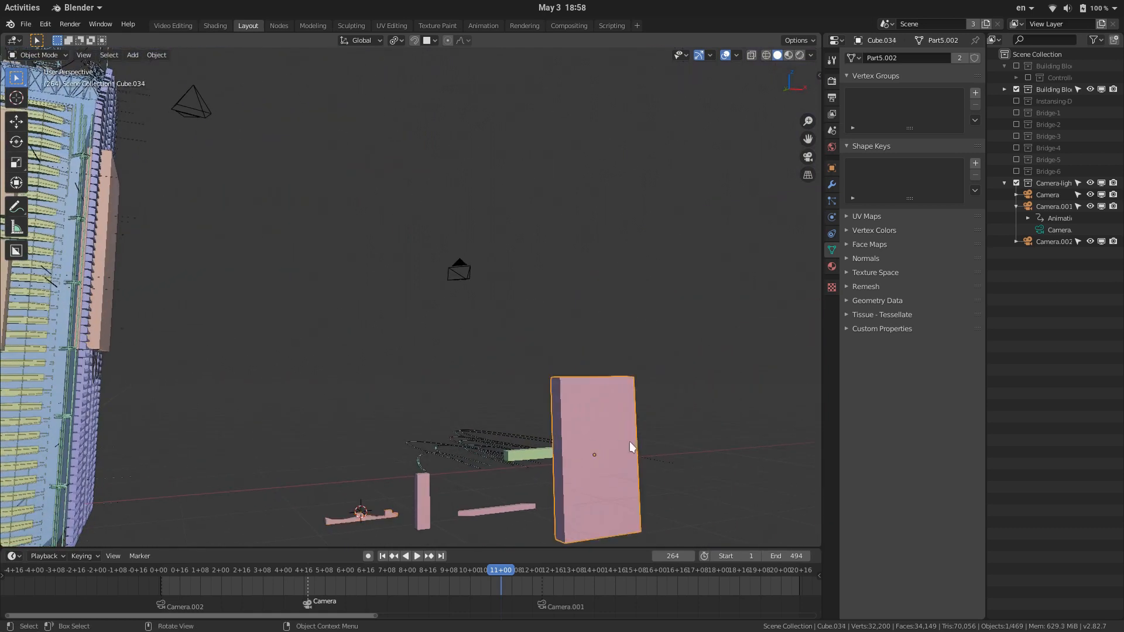
left_click_drag(631, 447, 289, 402)
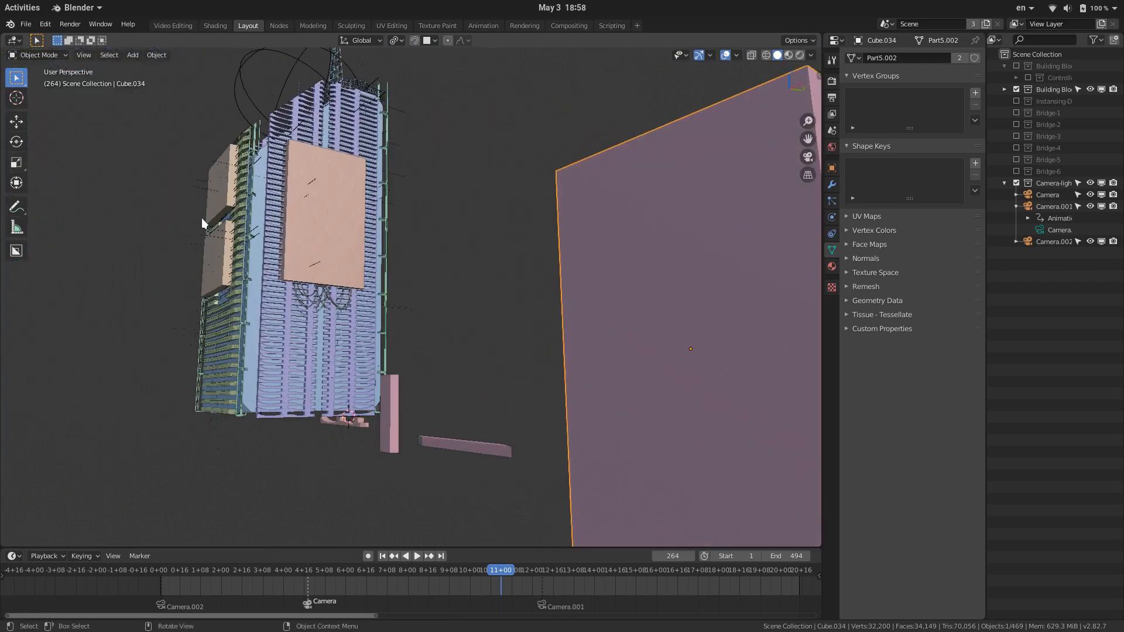
key("Tab")
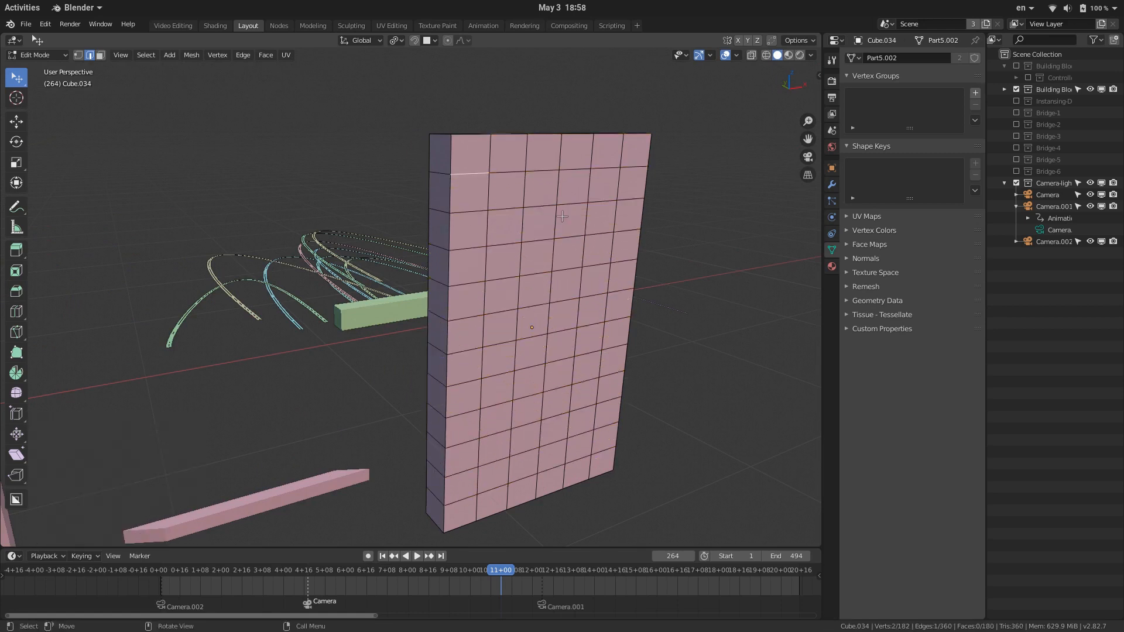
key("KP_1")
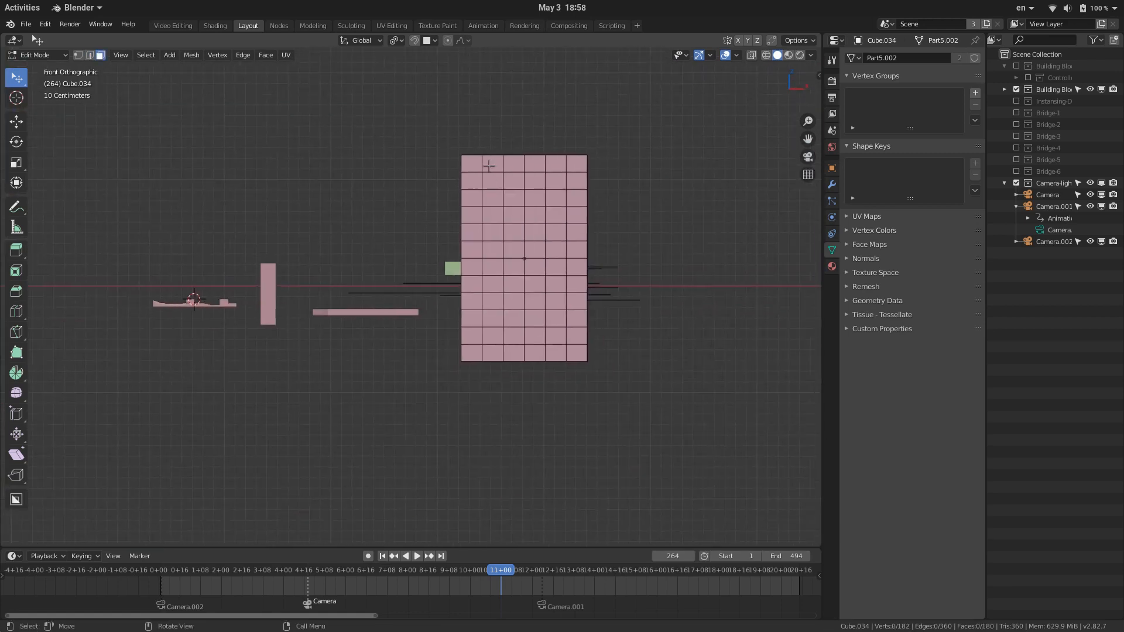
left_click_drag(484, 165, 574, 352)
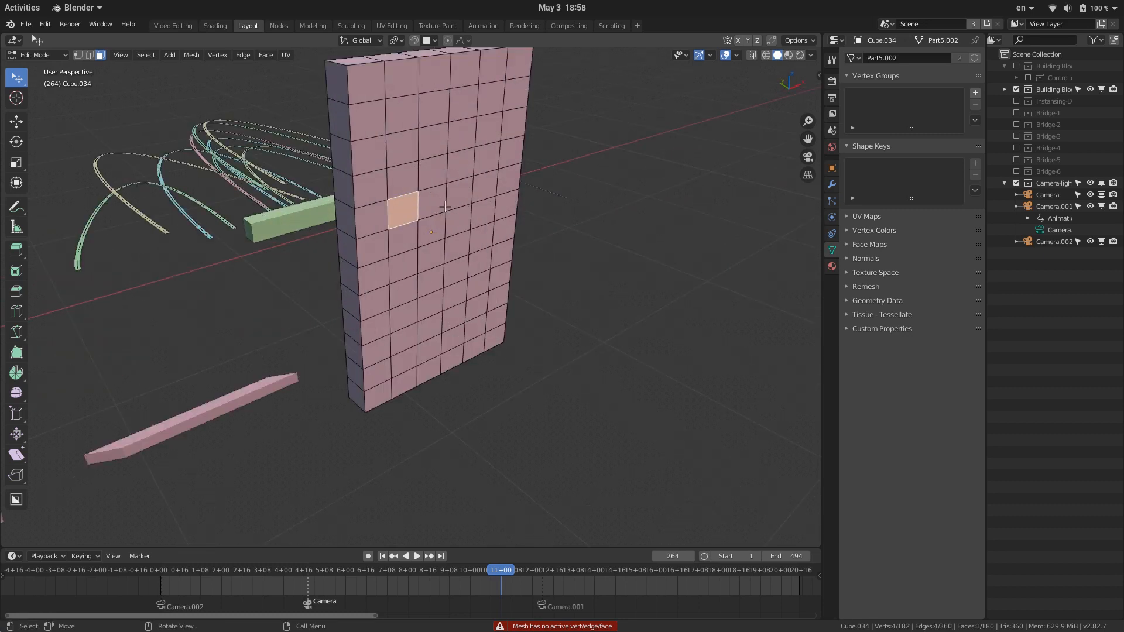
left_click(371, 183)
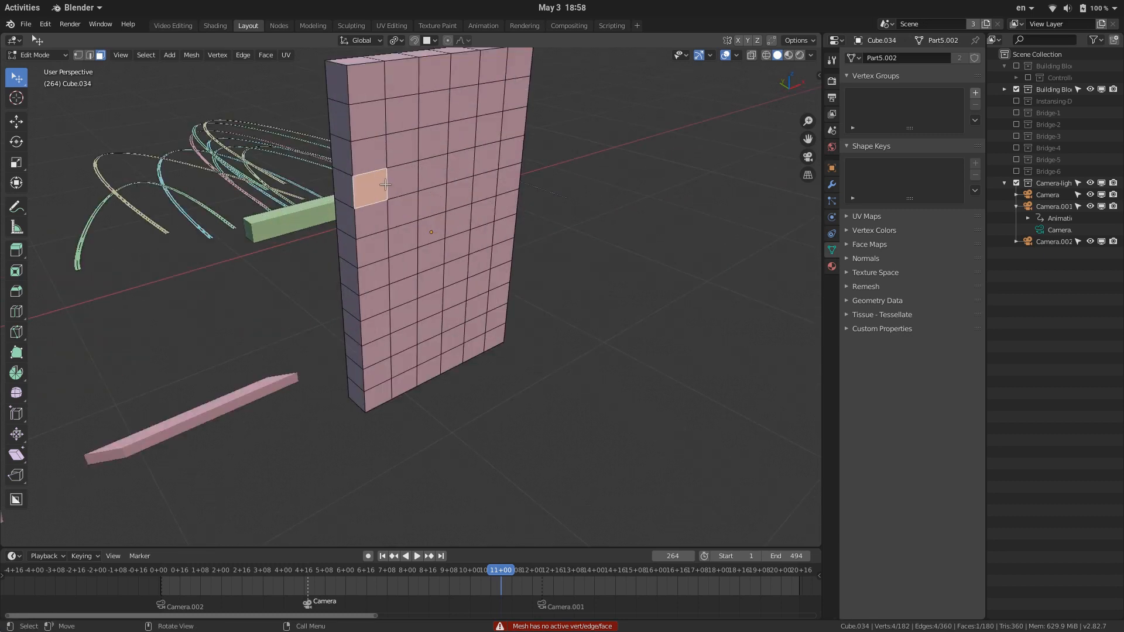
key("v")
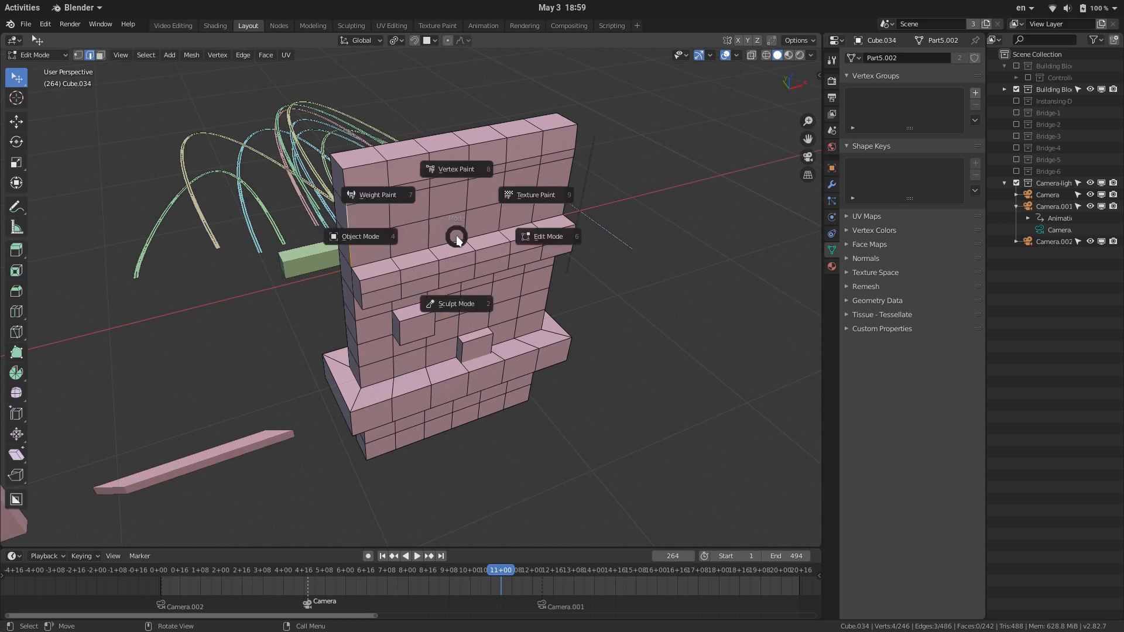
- Leave the wall panel and add loop cuts along the thin slab Cube.033
left_click(358, 236)
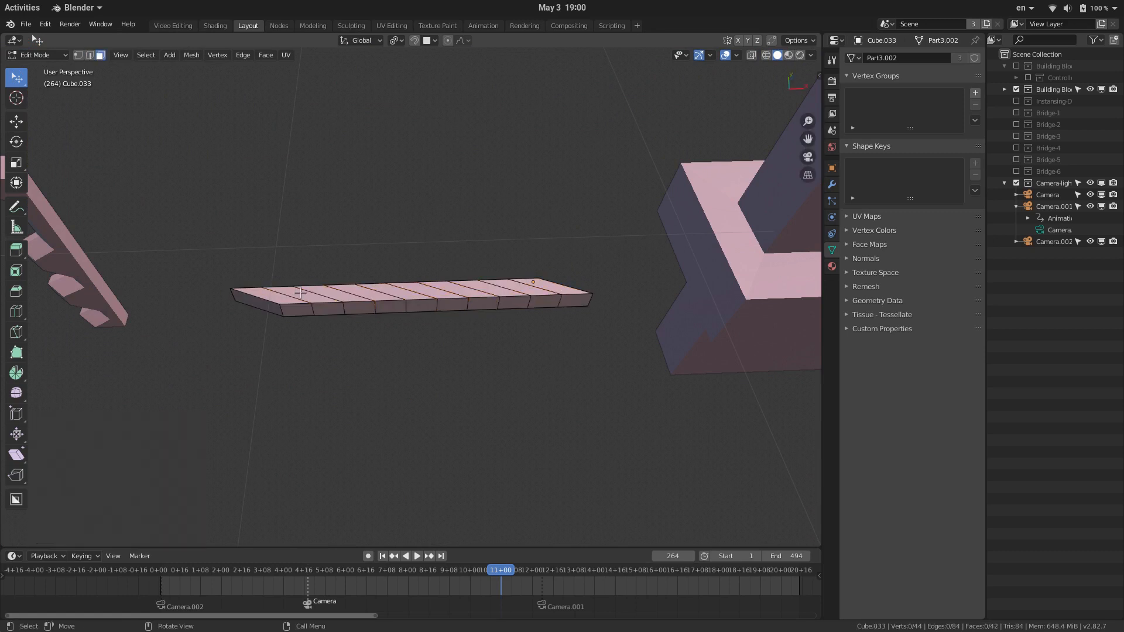
- Select a strip of slab faces, finish the edit, and show the building in Rendered shading
left_click(327, 291)
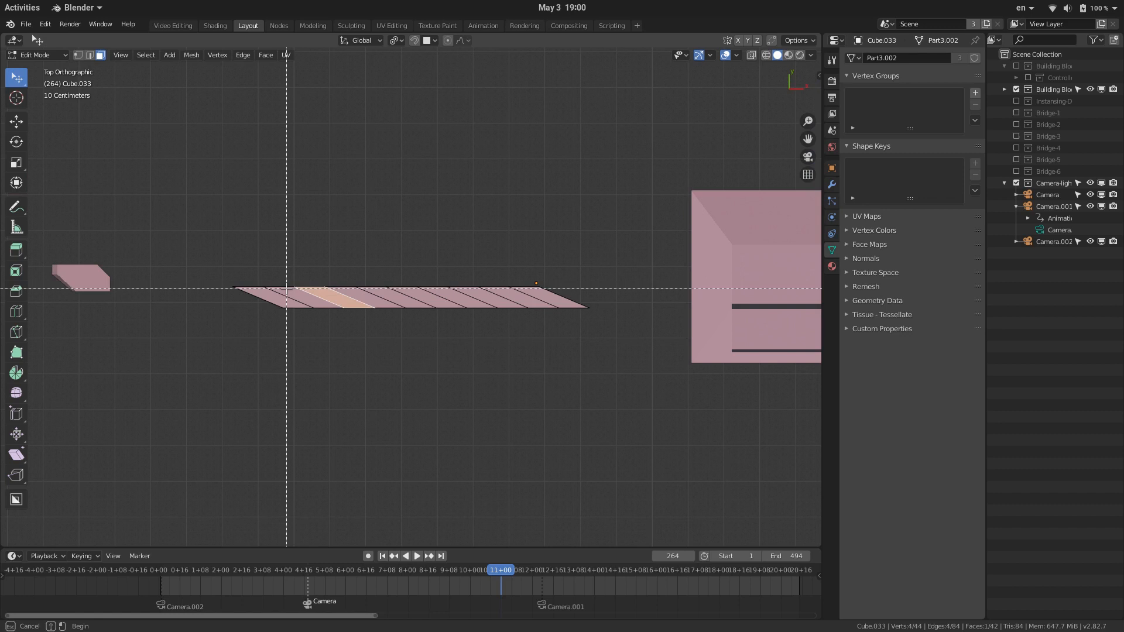
key("f3")
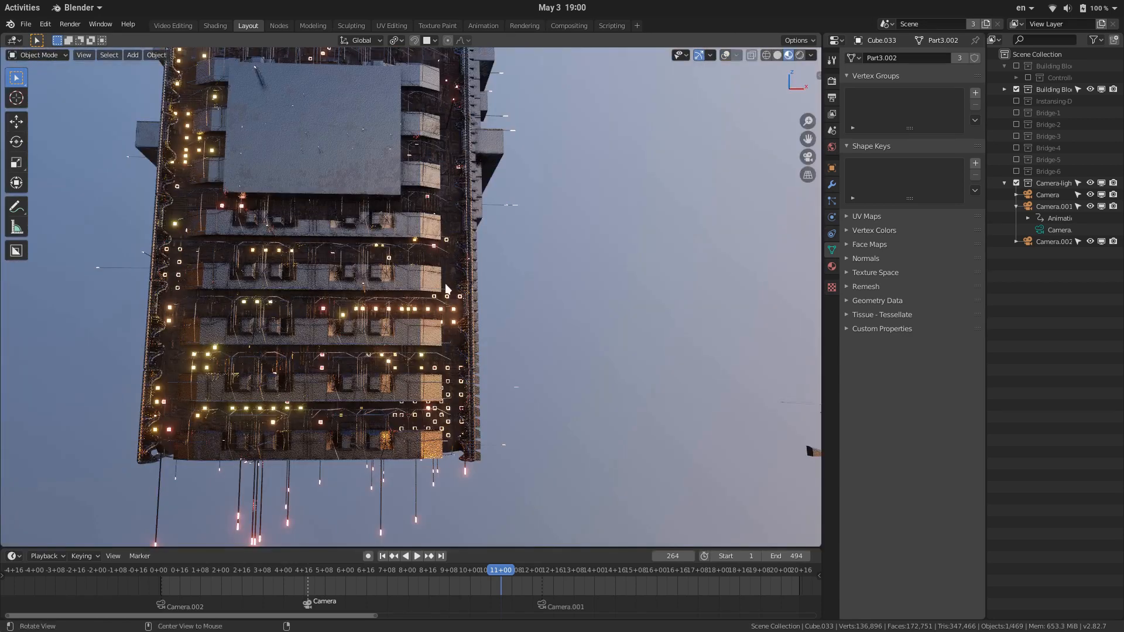
- Push a row of faces on block Cube.035 inward along their normals by about -0.05 m
left_click_drag(444, 287, 509, 215)
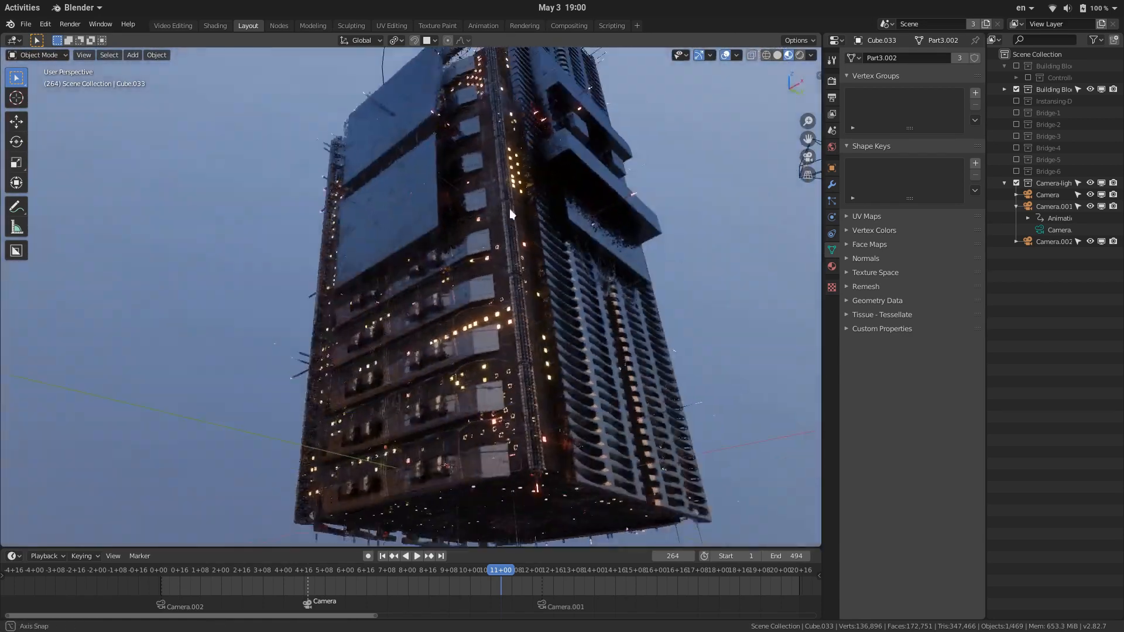
left_click_drag(510, 215, 477, 392)
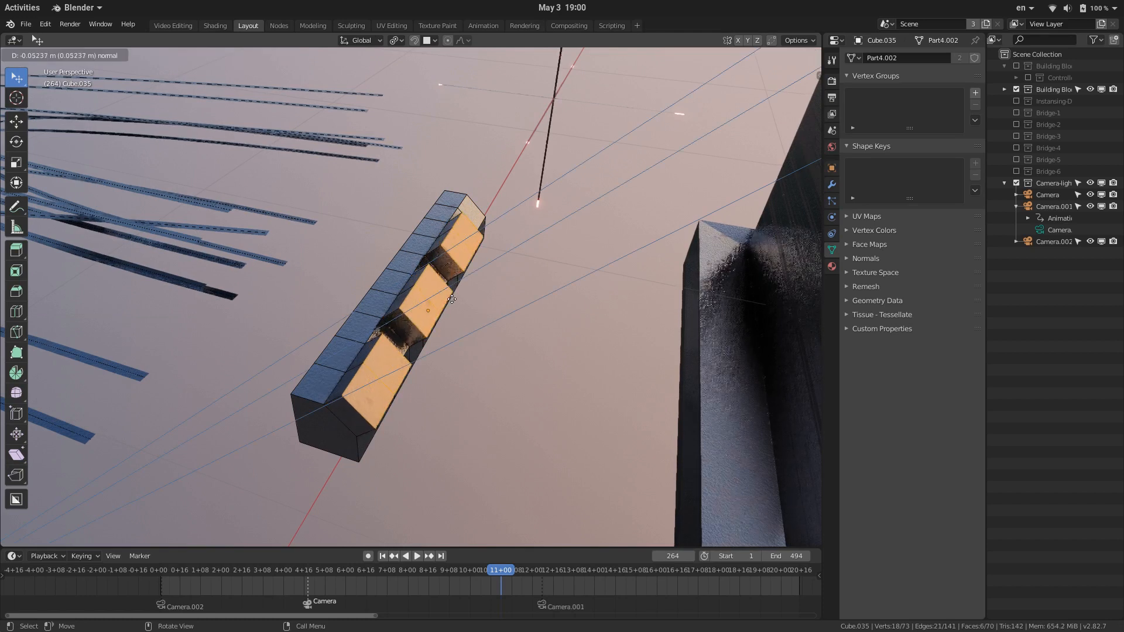
- Confirm the inward offset, return to Object Mode and switch to Solid shading
key("Tab")
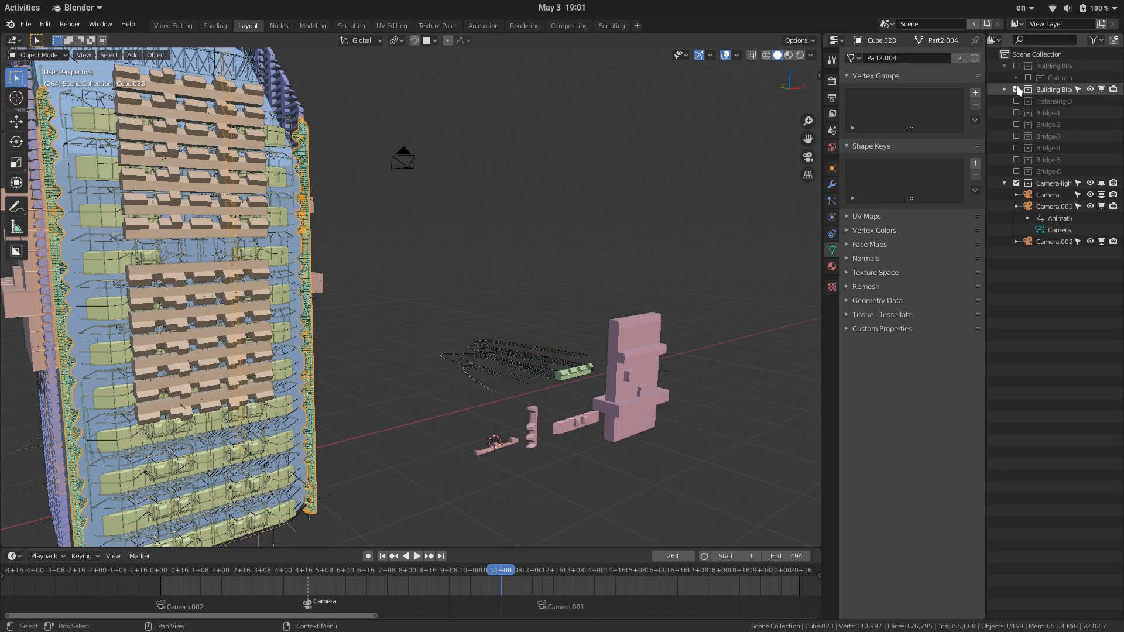
- Exclude the Building Block collection and enable the instancing collection in the Outliner
left_click(1015, 89)
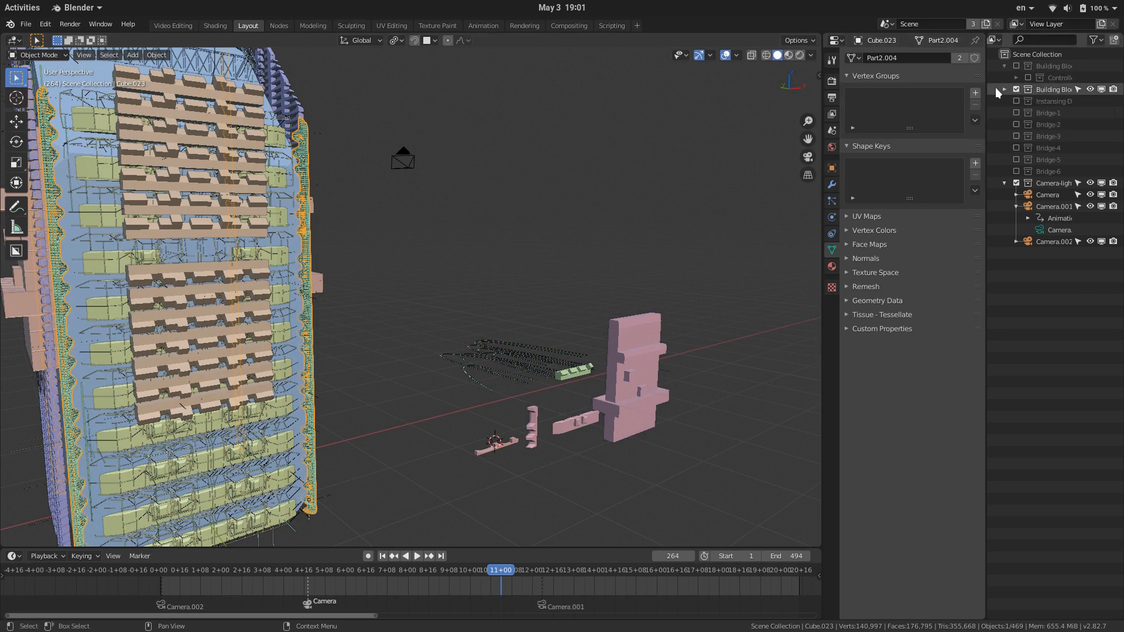
left_click(1008, 89)
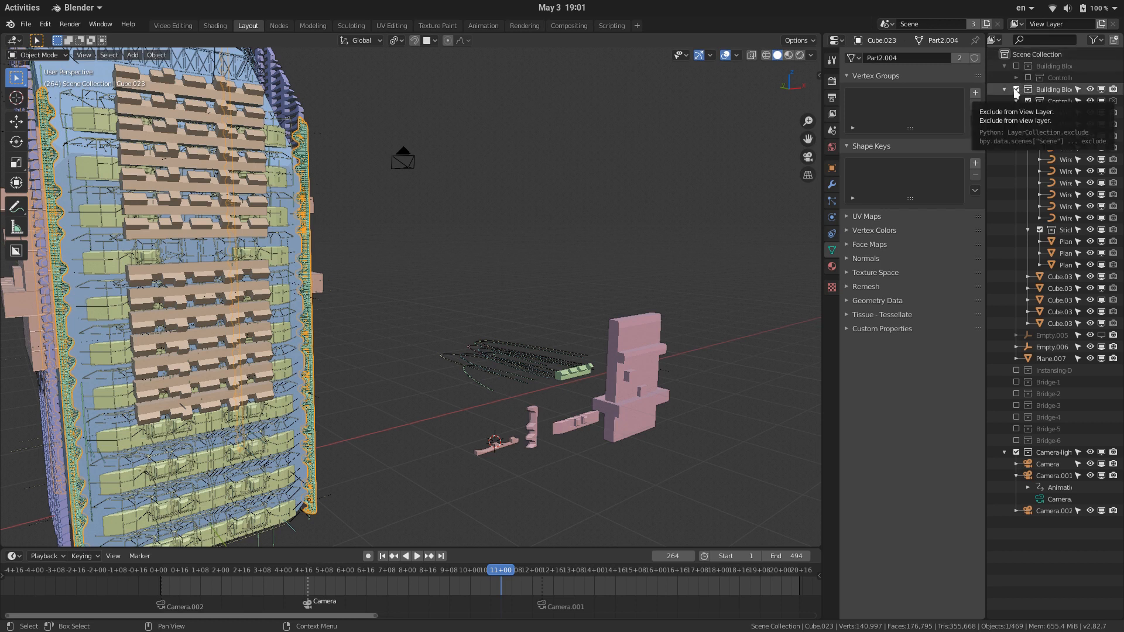
left_click(1015, 89)
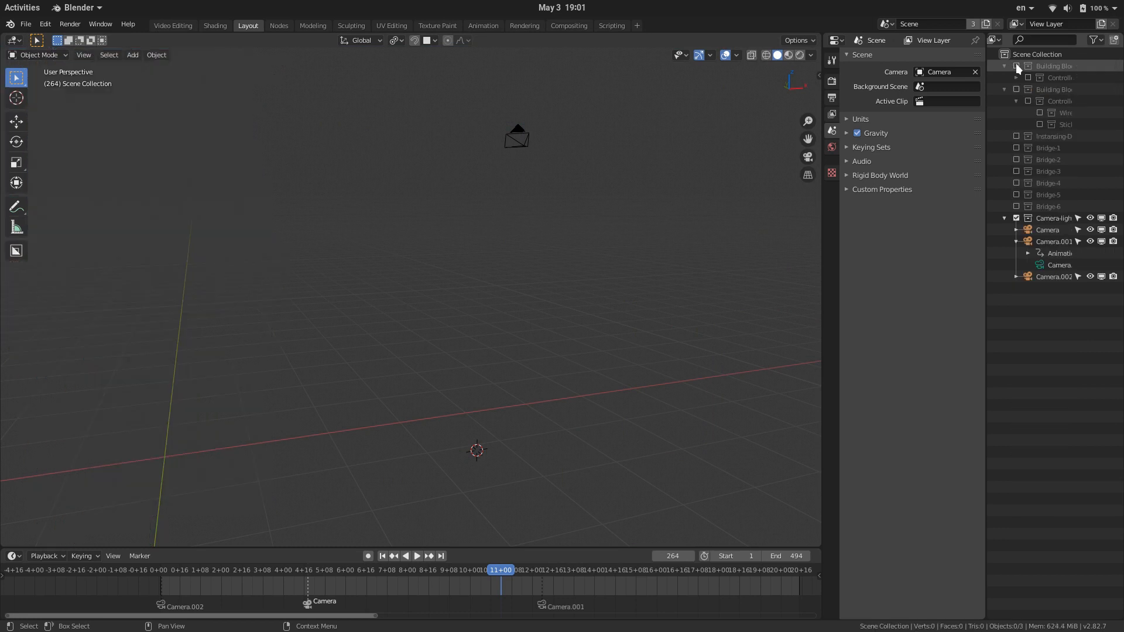
left_click(1016, 89)
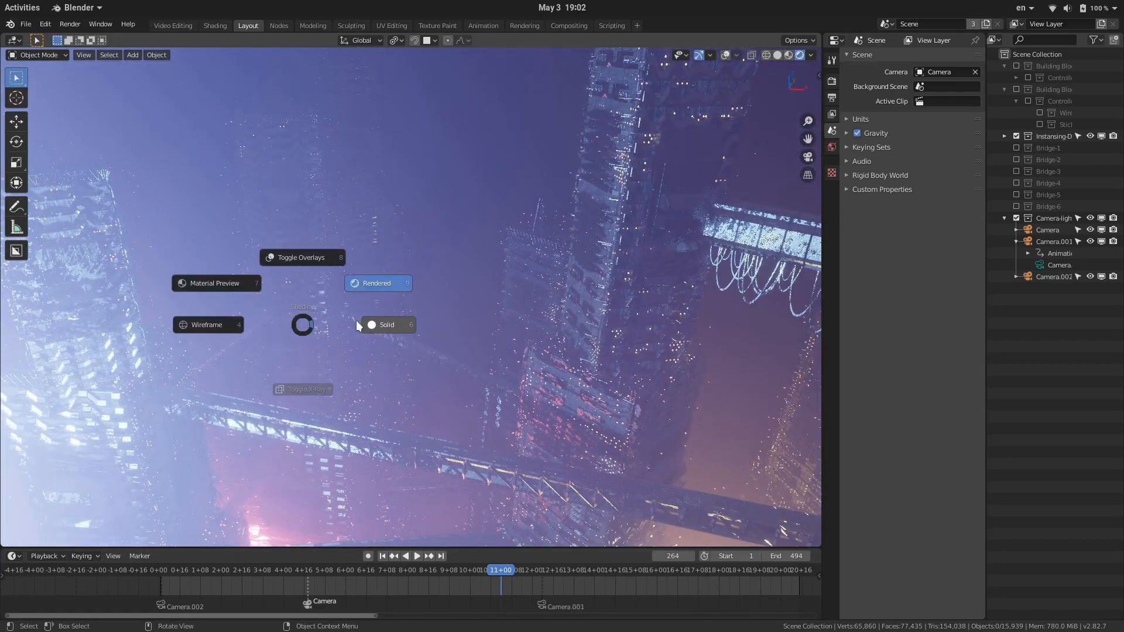
- Switch the viewport back to Solid shading
left_click(386, 324)
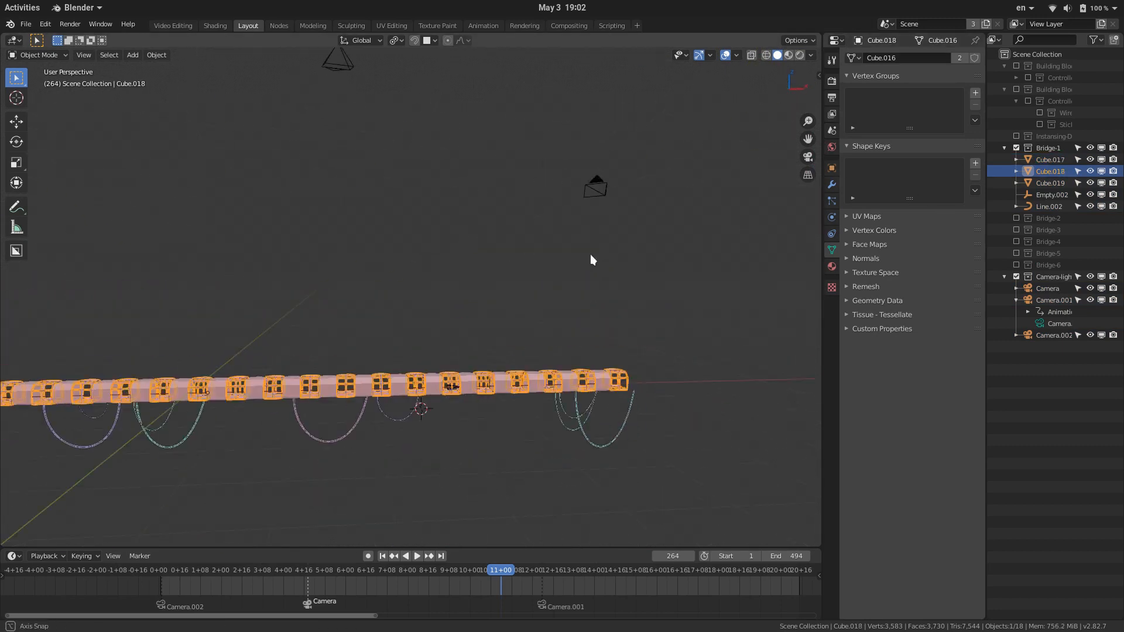
- Orbit around the bridge, snap to numpad 7 view, then uncheck Bridge-1
left_click_drag(591, 260, 679, 244)
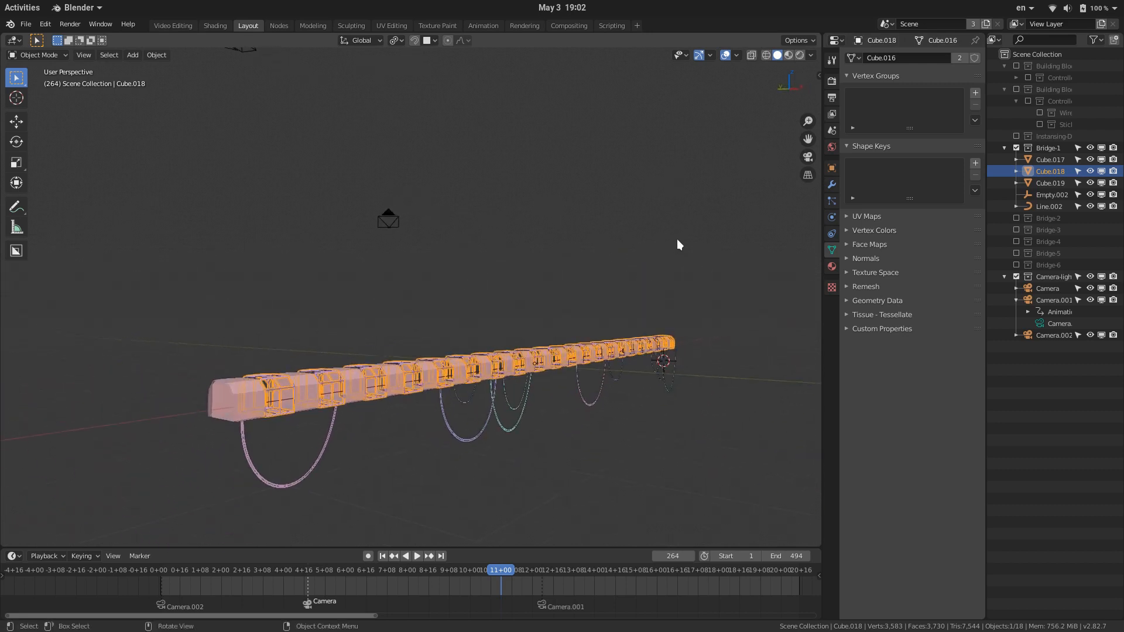
key("KP_7")
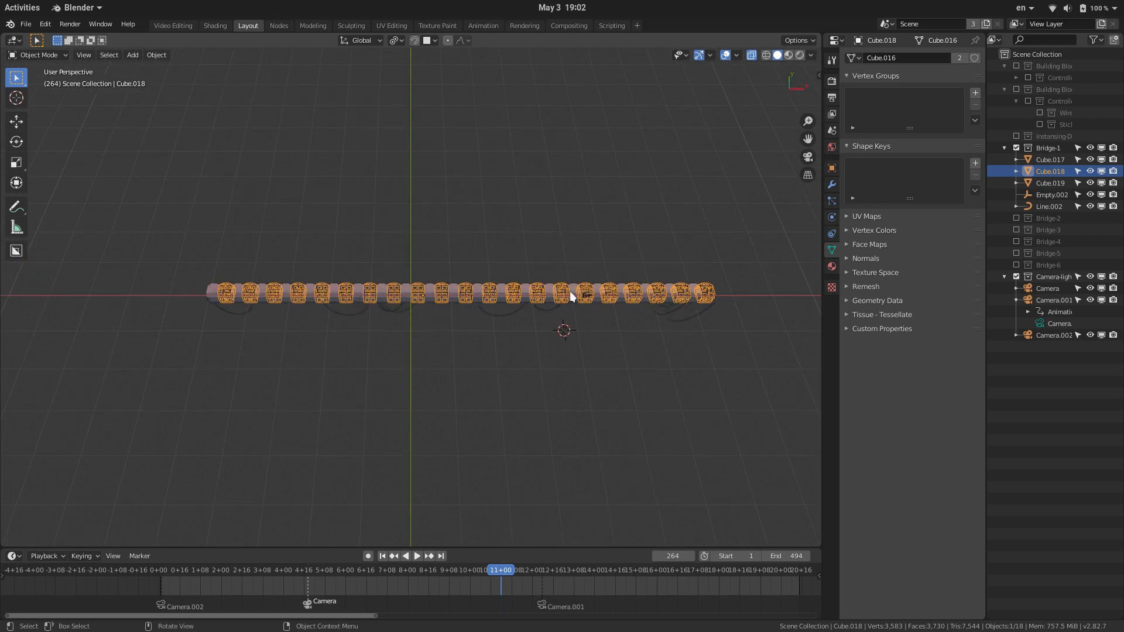
left_click(1051, 194)
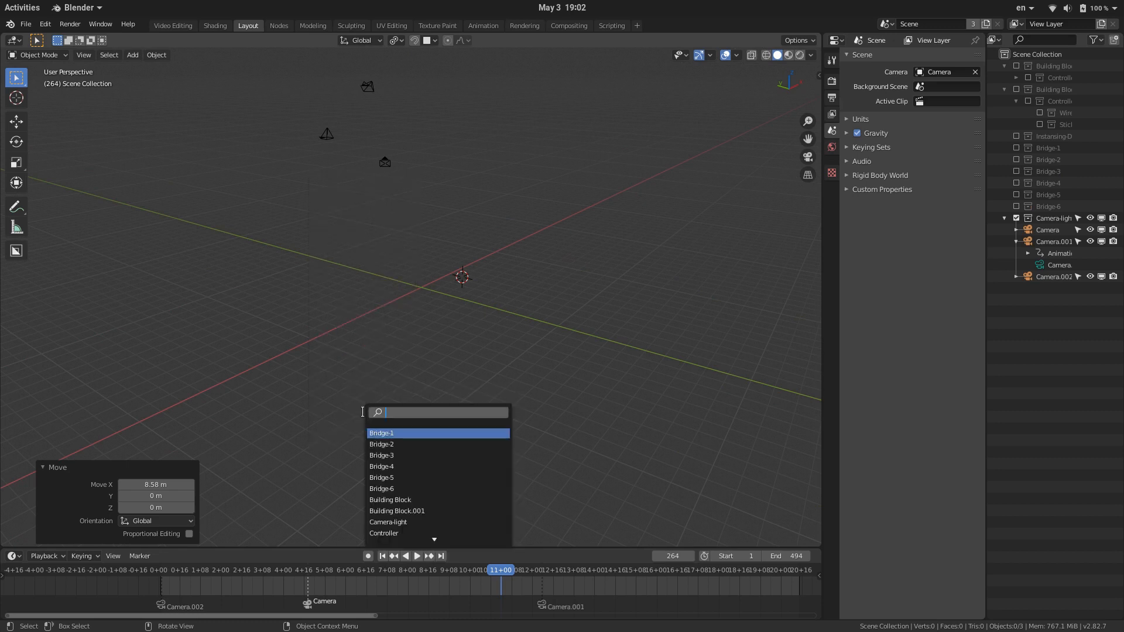
mouse_move(464, 233)
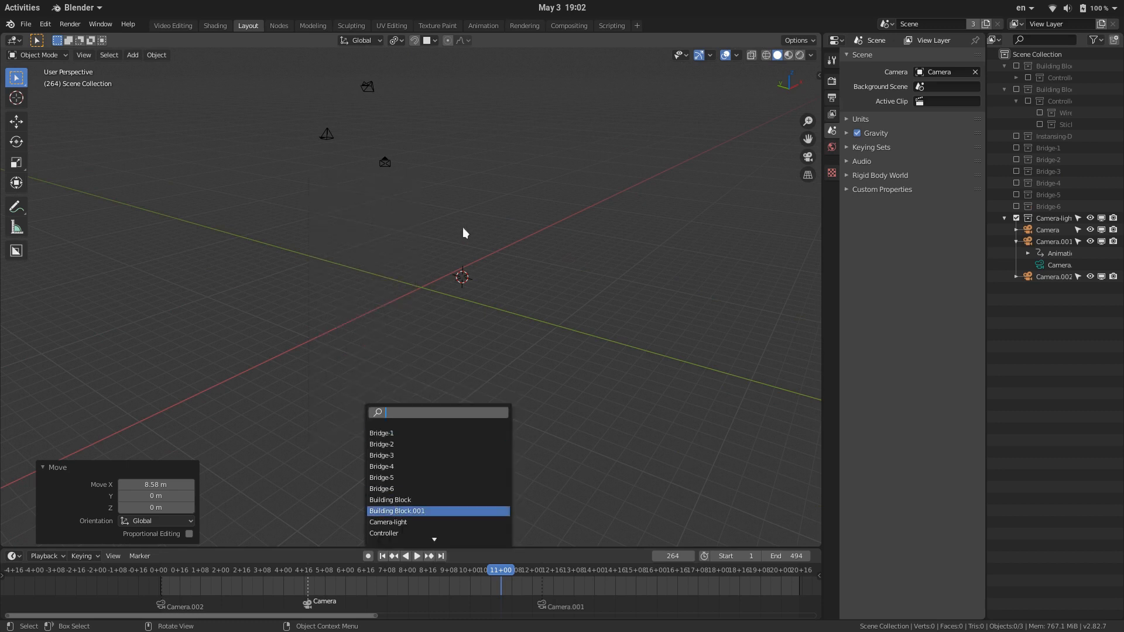
- Add Building Block.001 instances at the origin, re-include the collection, and delete the old cluster
left_click(396, 510)
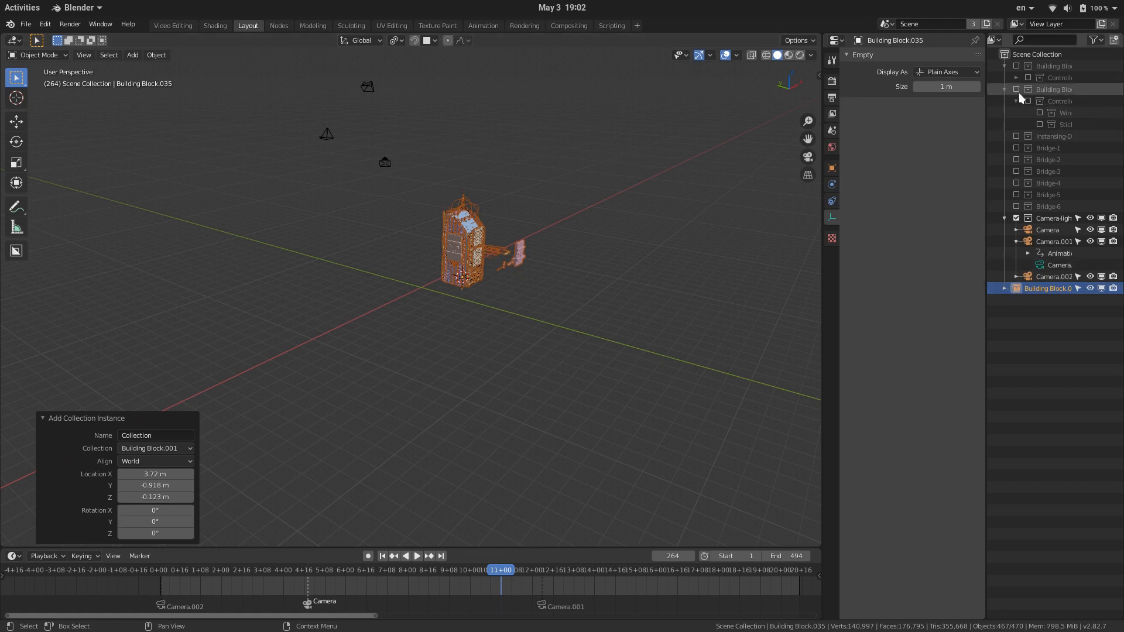
key("alt+g")
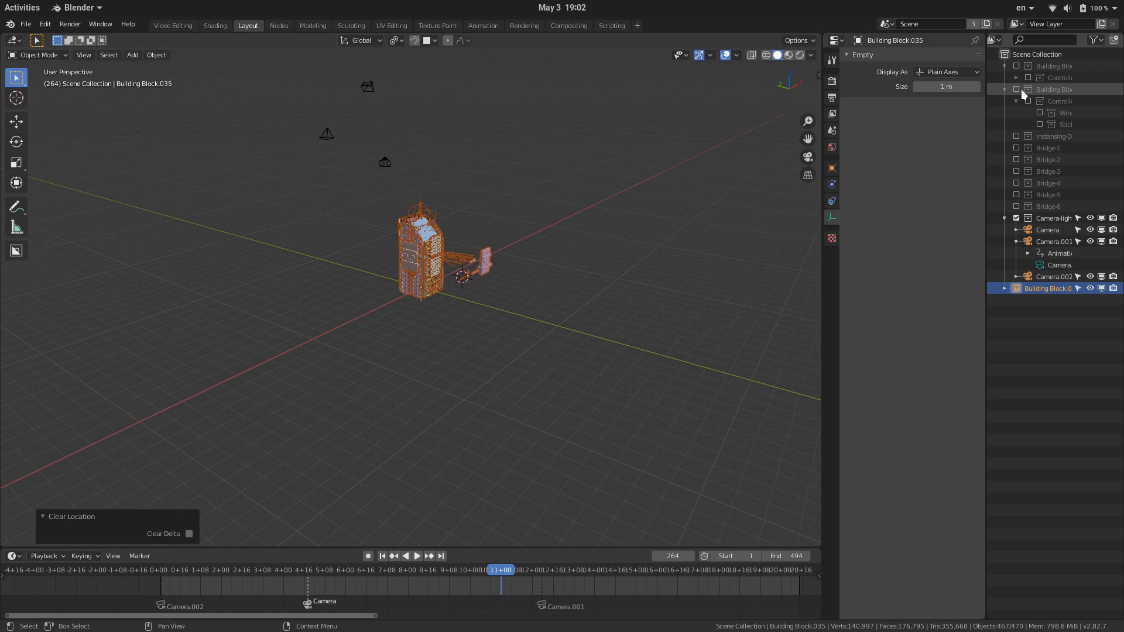
left_click(1005, 89)
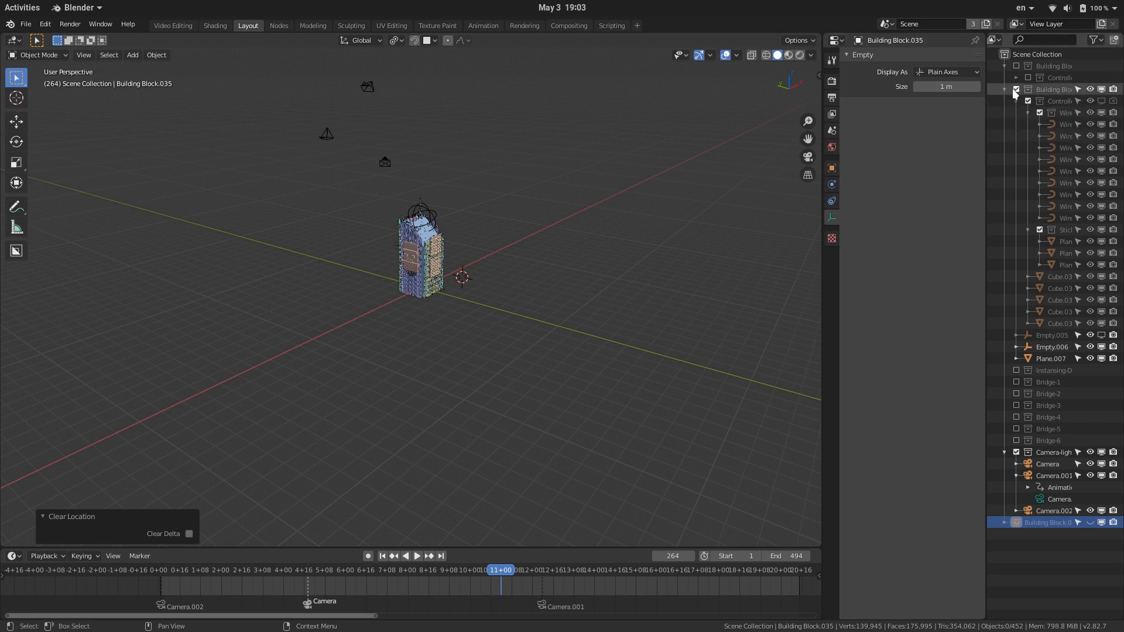
left_click(1016, 89)
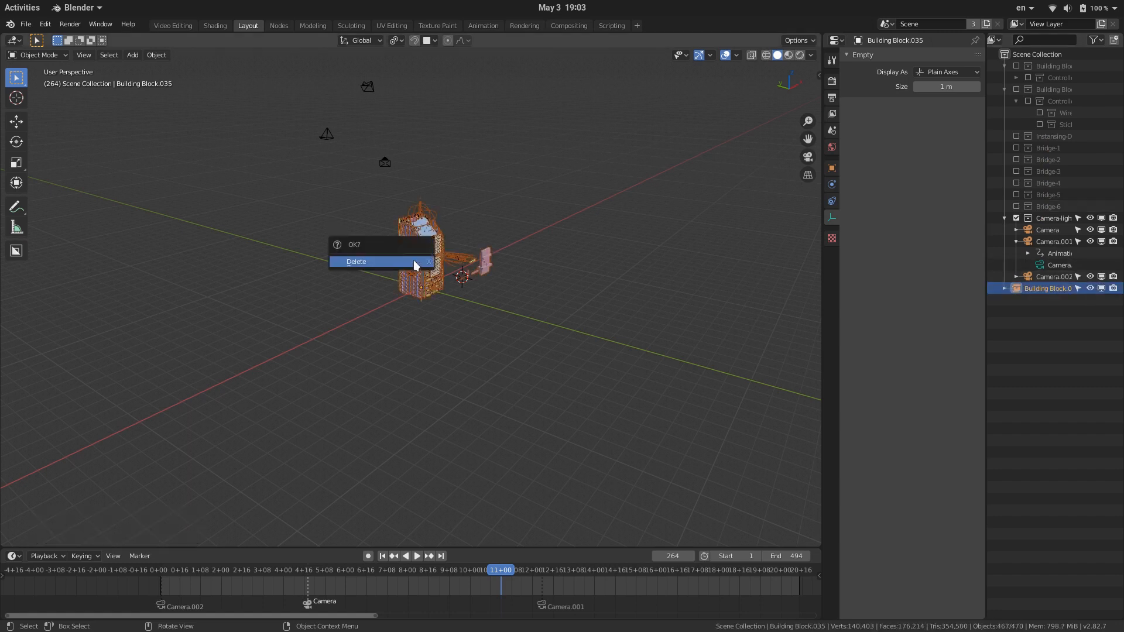
left_click(355, 261)
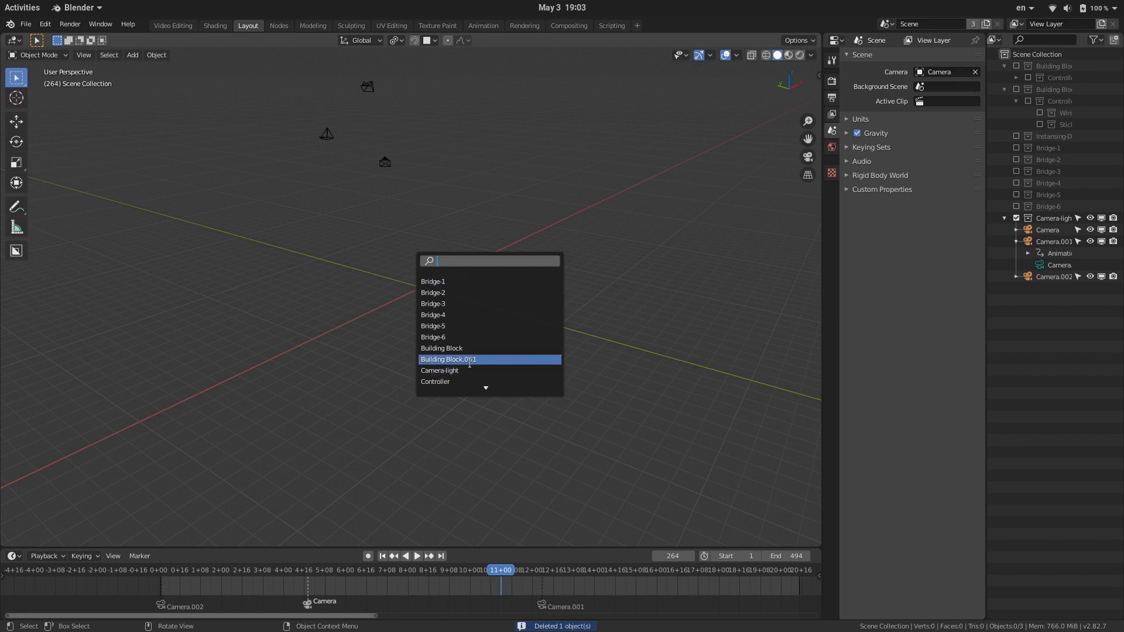
left_click(448, 358)
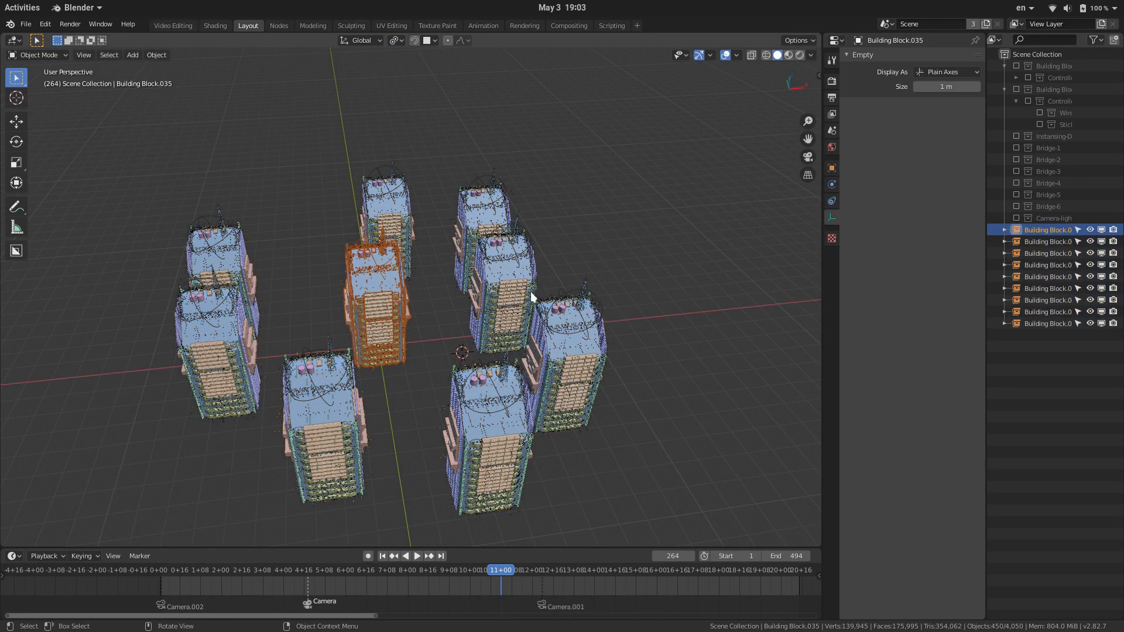
- Set the pivot point to Individual Origins so each building transforms about itself
left_click(447, 41)
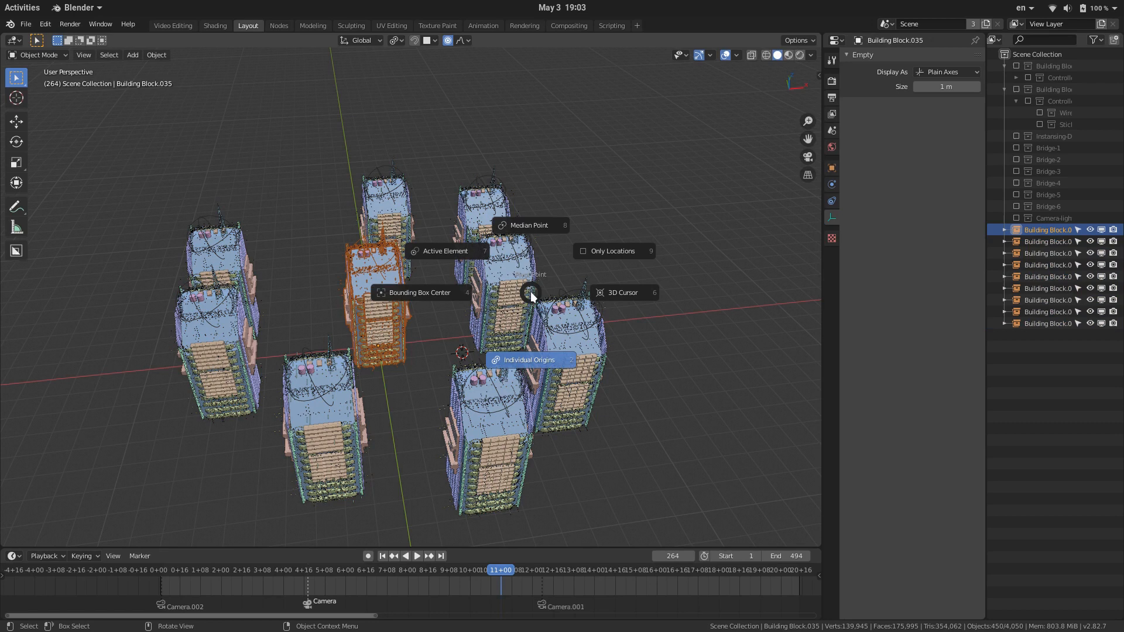
key("r")
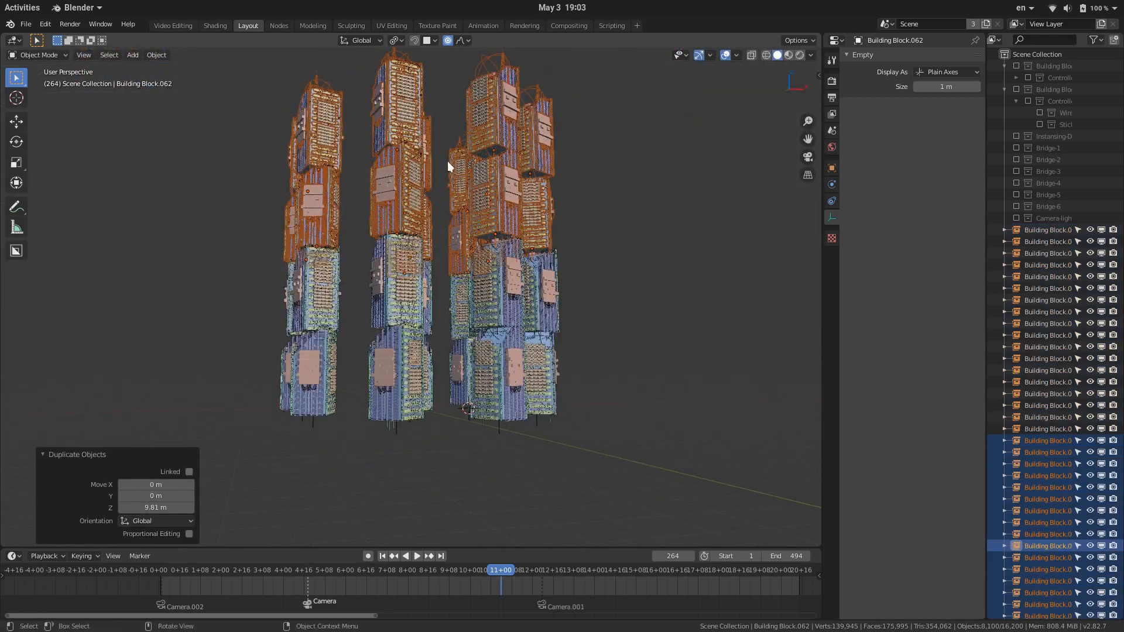
- Randomly scale and vertically shift the stacked blocks, then lower another block slightly
key("s")
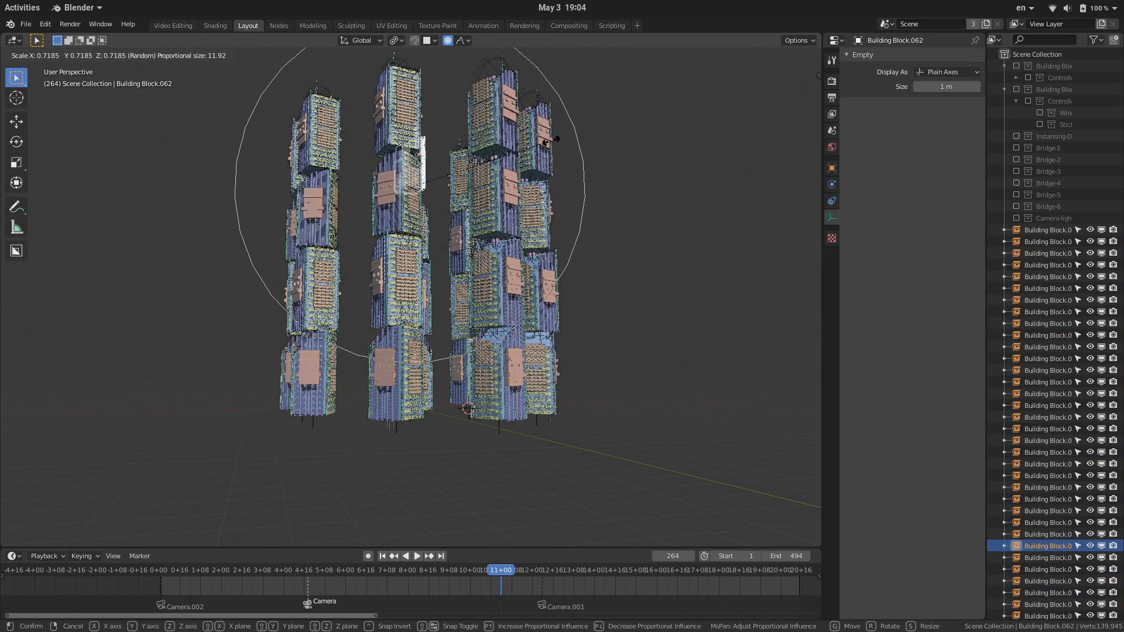
key("z")
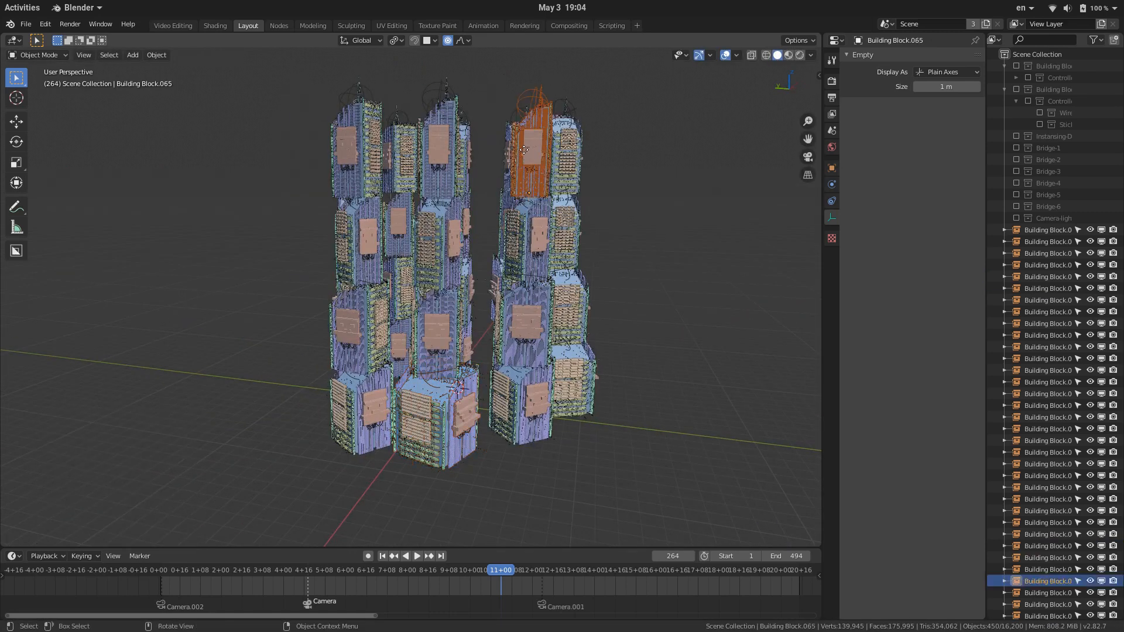
left_click_drag(527, 143, 362, 237)
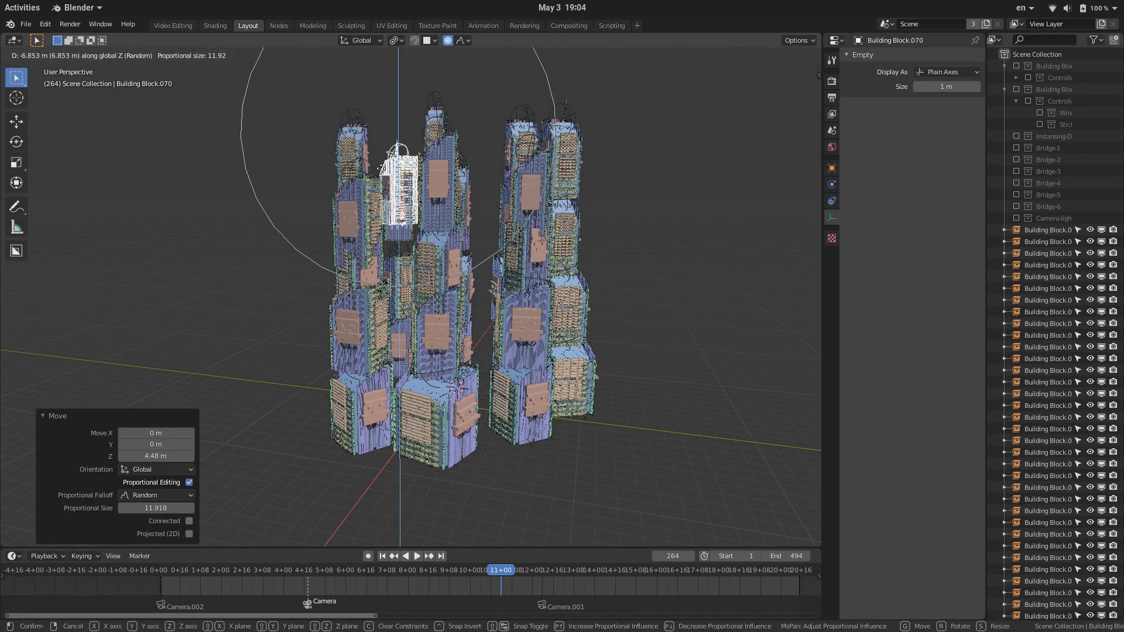
left_click(398, 252)
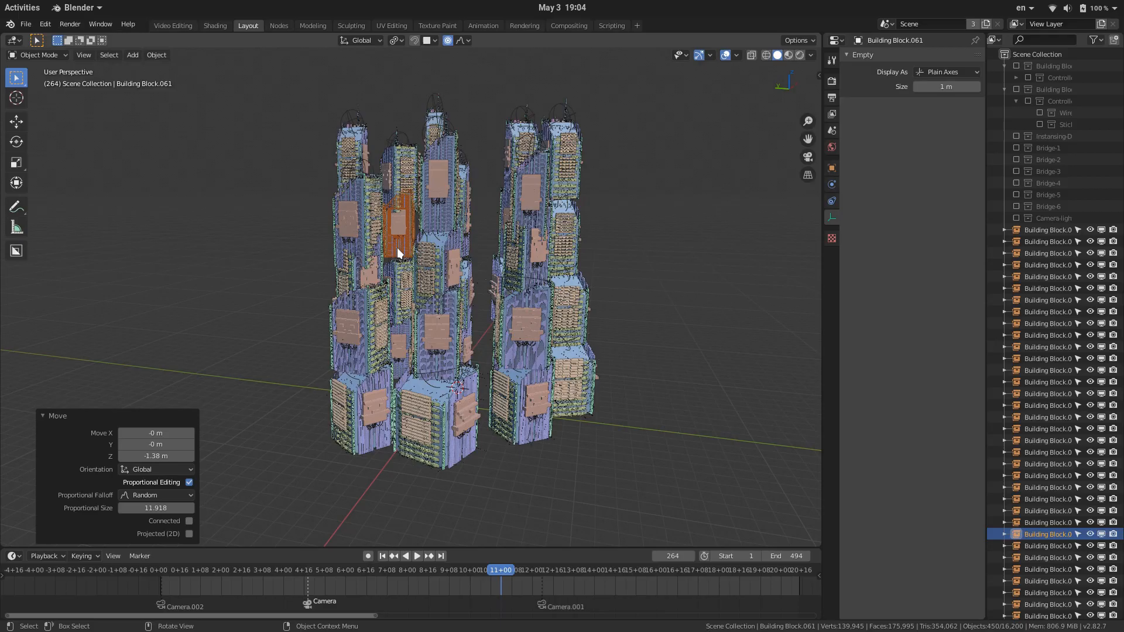
left_click(189, 482)
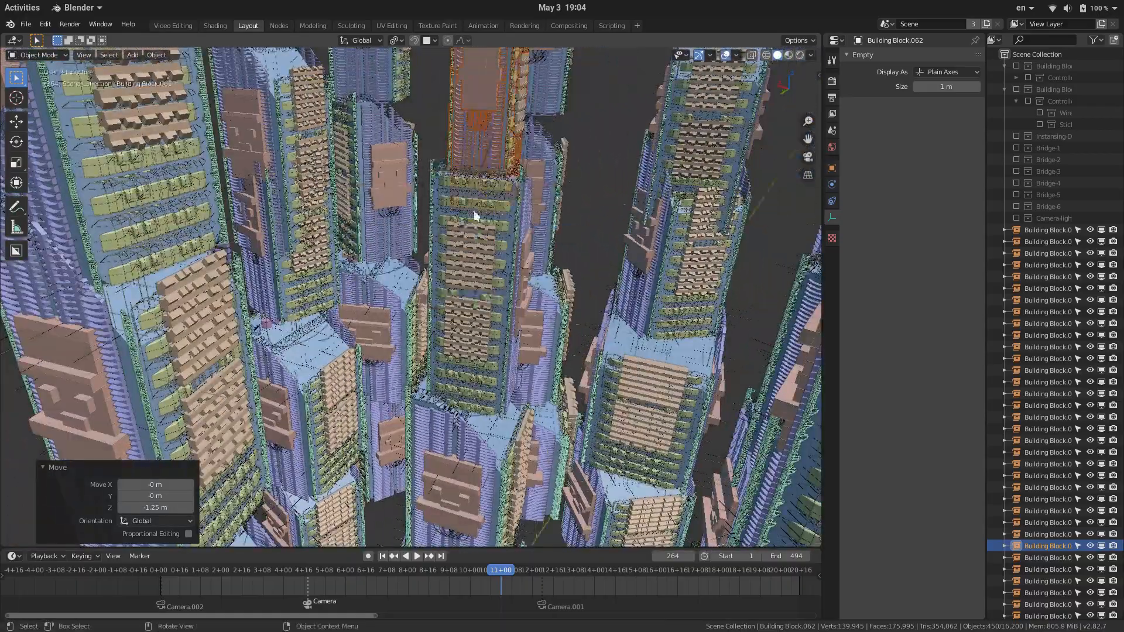
key("g")
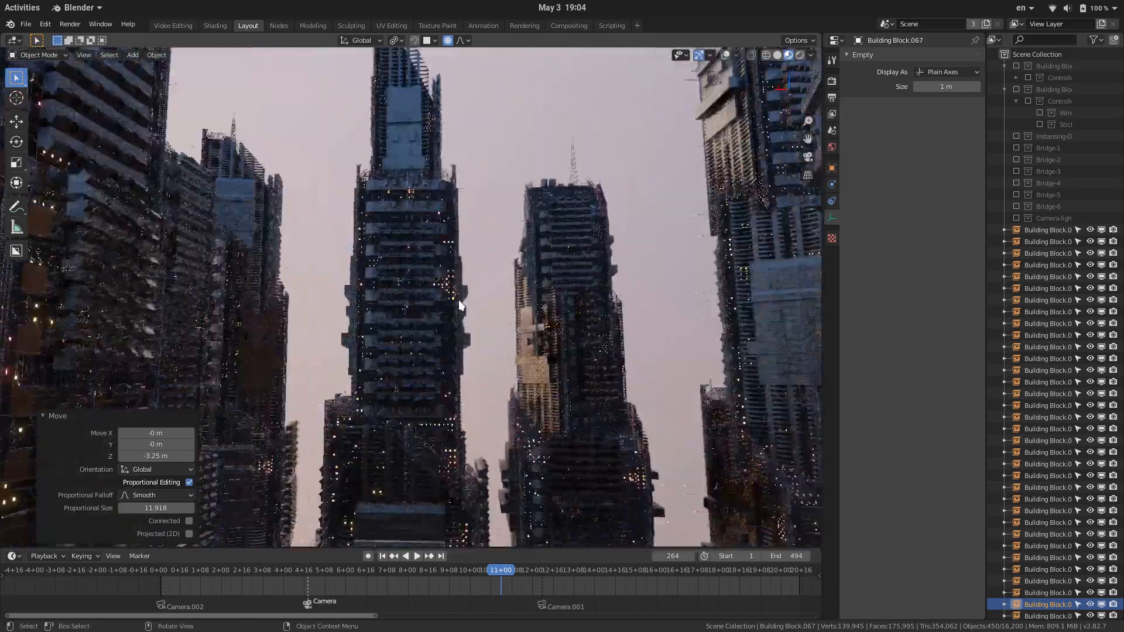
- Orbit the rendered city, then show the World Properties volume fog settings
left_click_drag(459, 304, 373, 326)
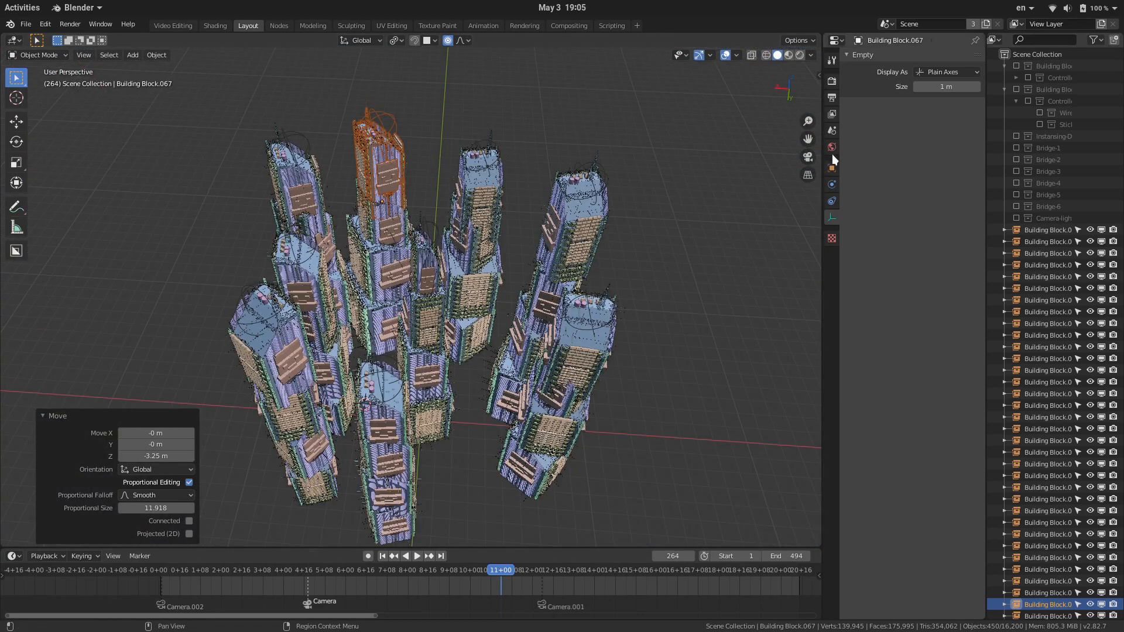
left_click(832, 146)
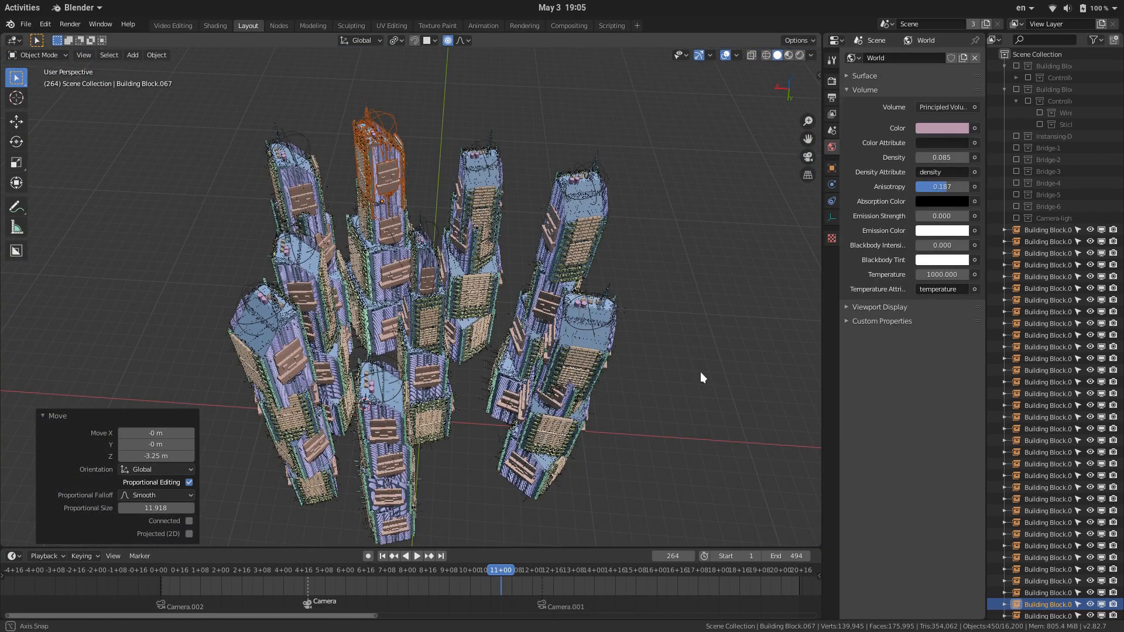
- Add point lights at 100000 W and 10000 W, coloured blue and red
left_click(132, 55)
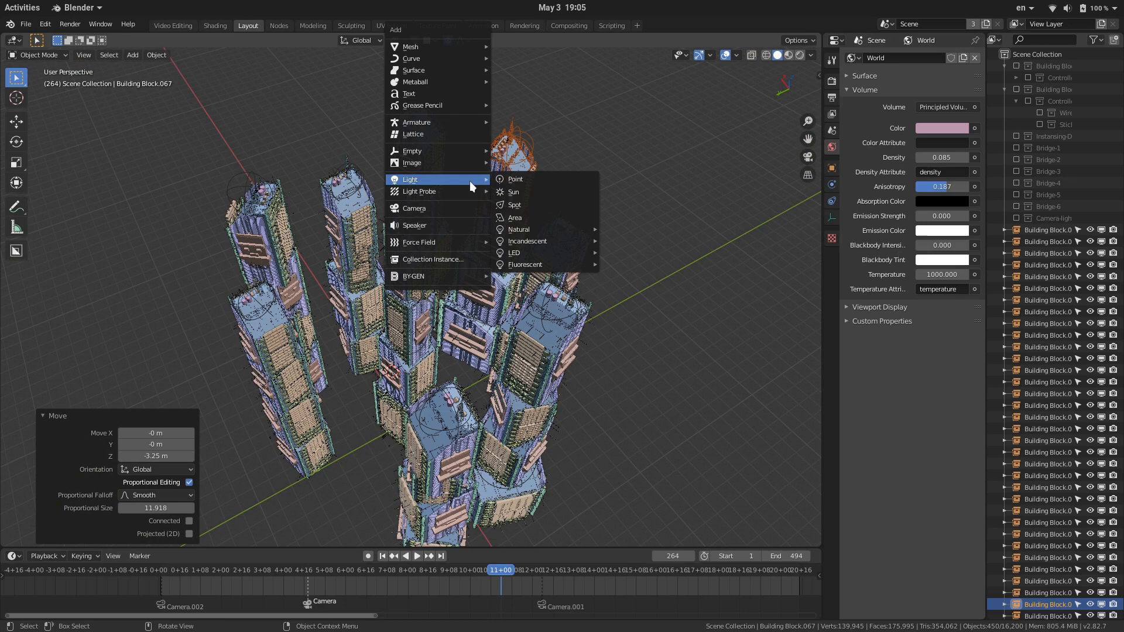
mouse_move(514, 178)
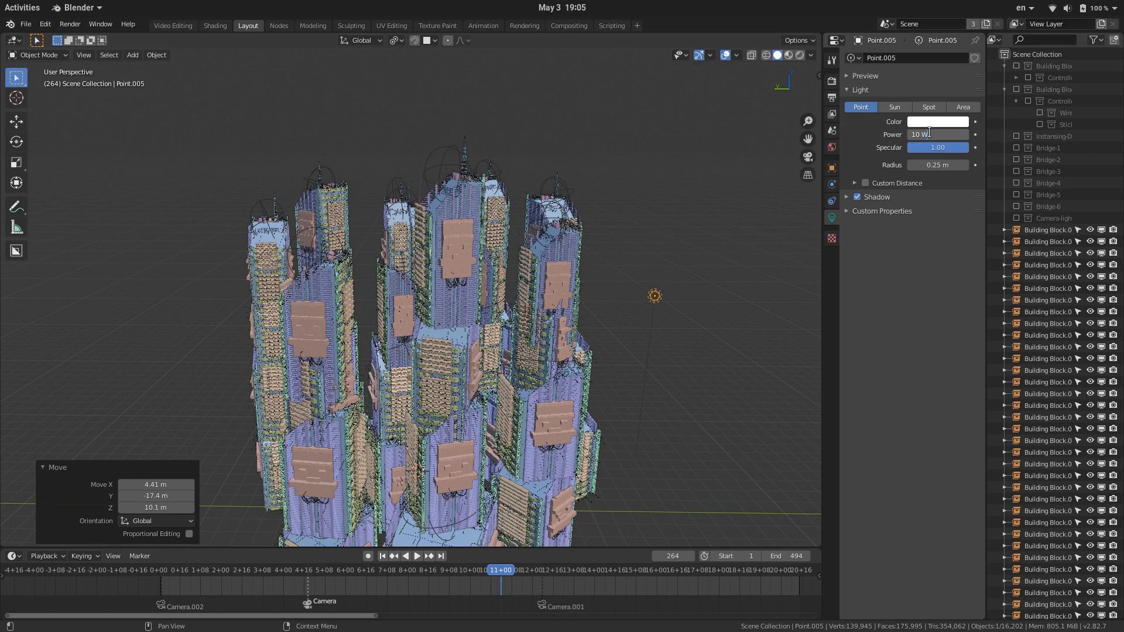
type("100000")
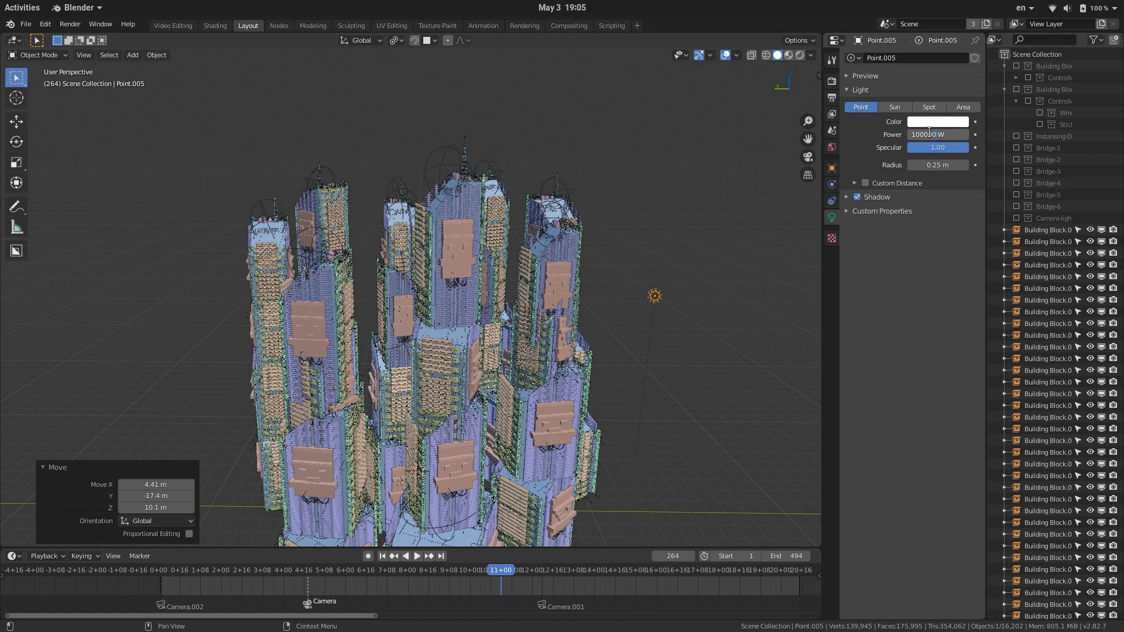
left_click(938, 121)
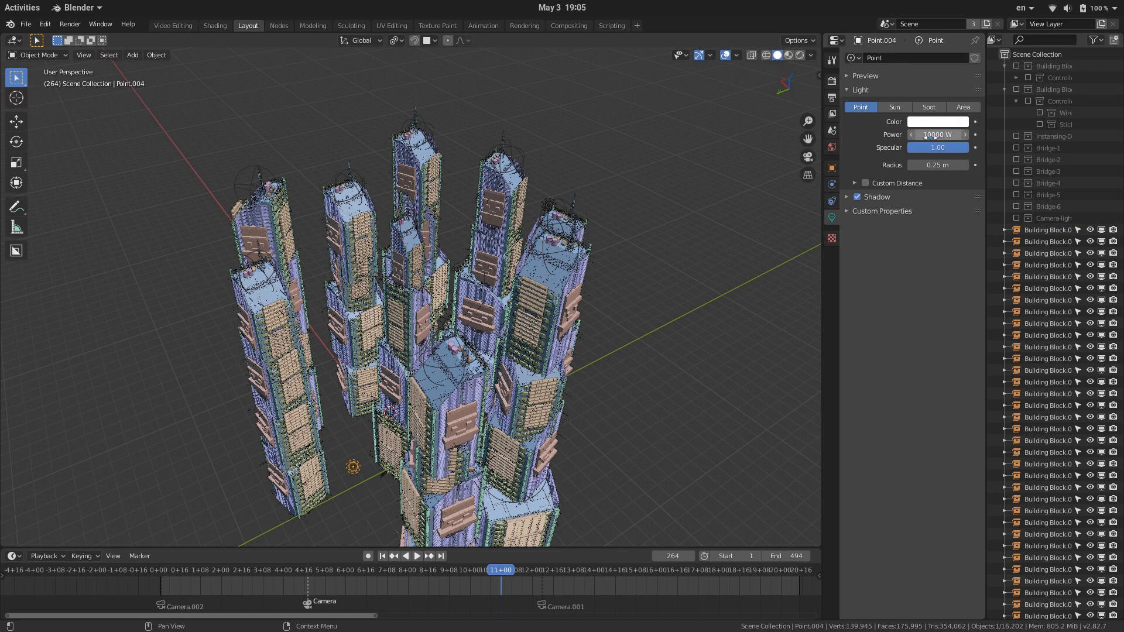
left_click(937, 121)
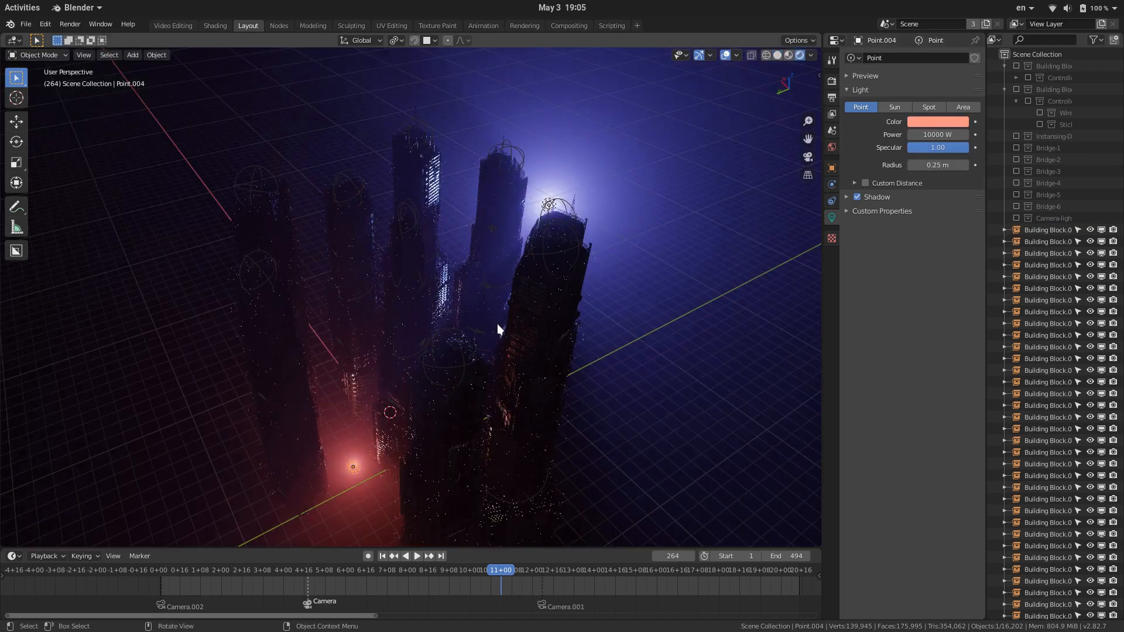
left_click_drag(501, 329, 488, 359)
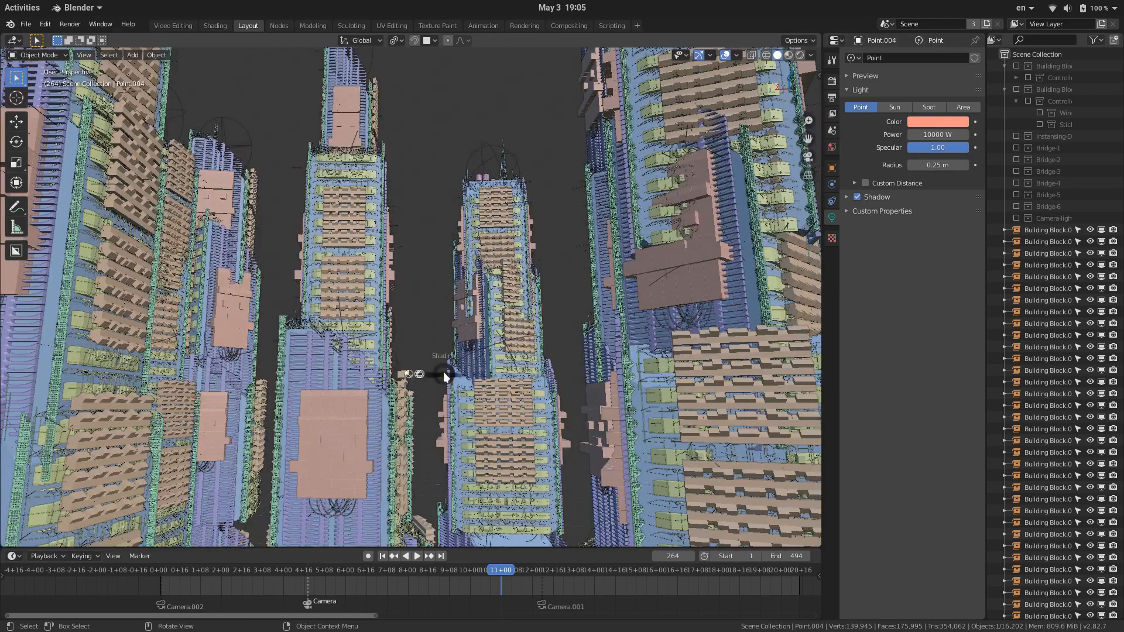
- Add a Bridge-1 collection instance and rotate it to span two towers
left_click(133, 54)
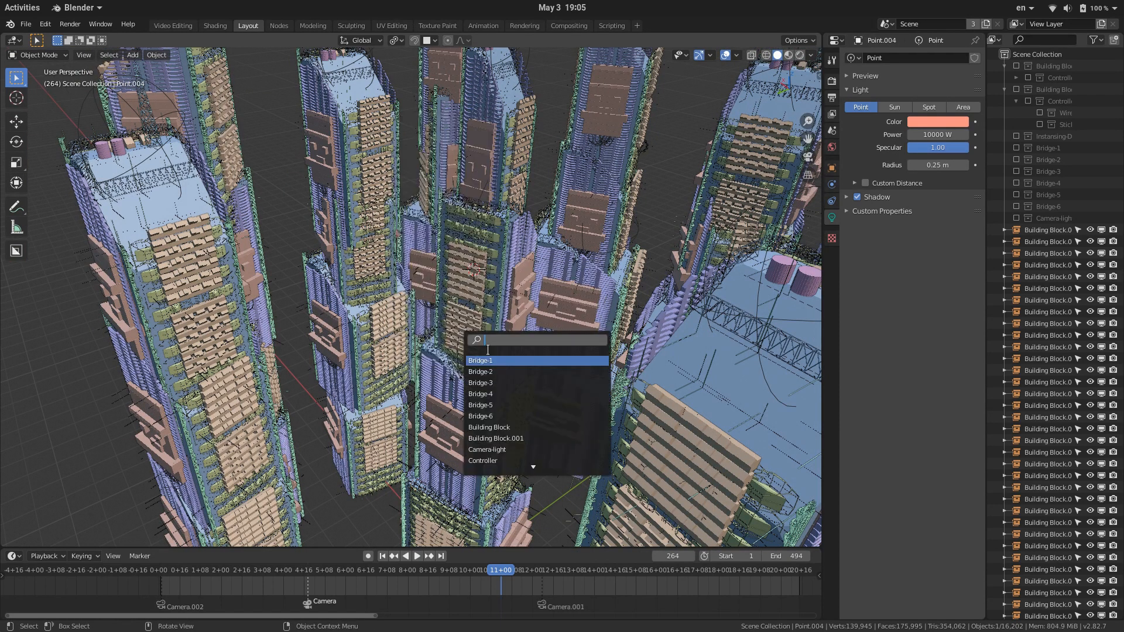
left_click(480, 360)
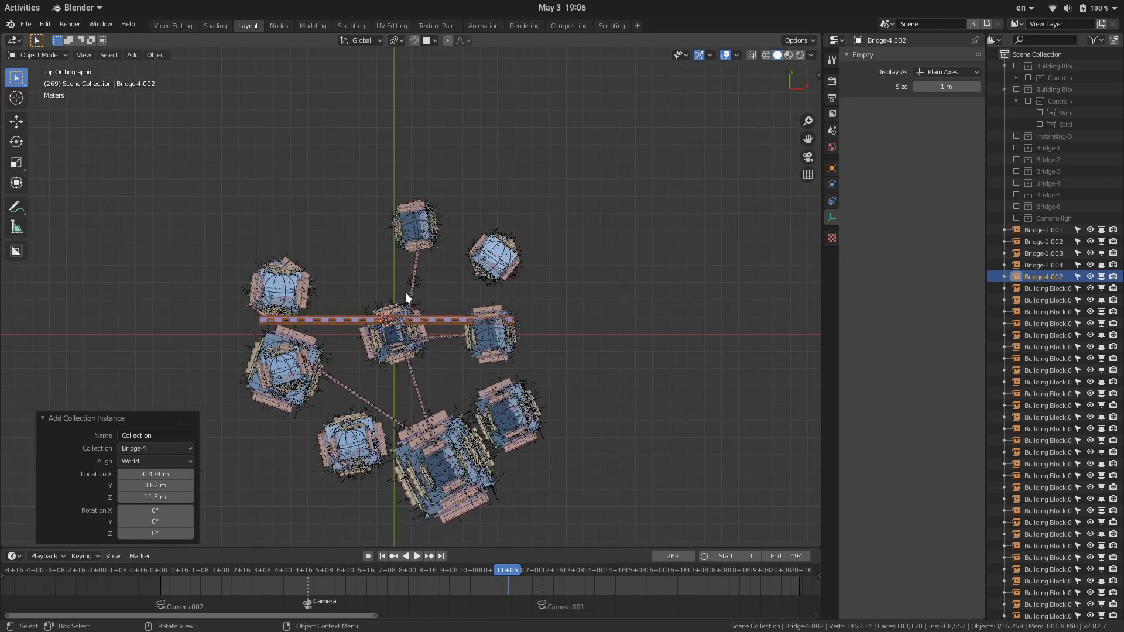
key("r")
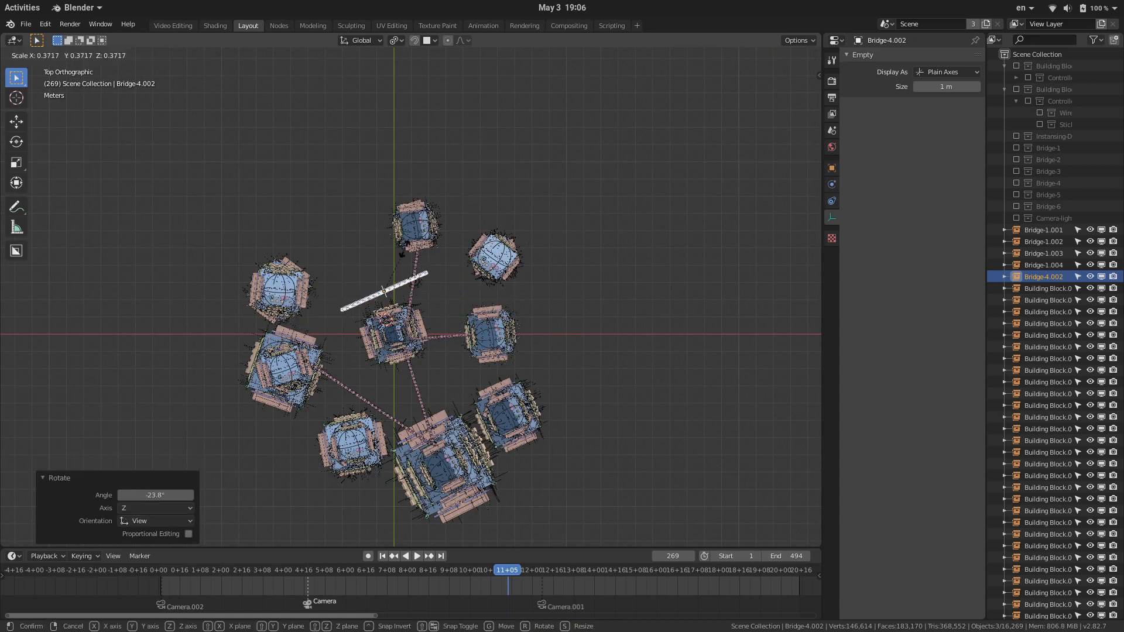